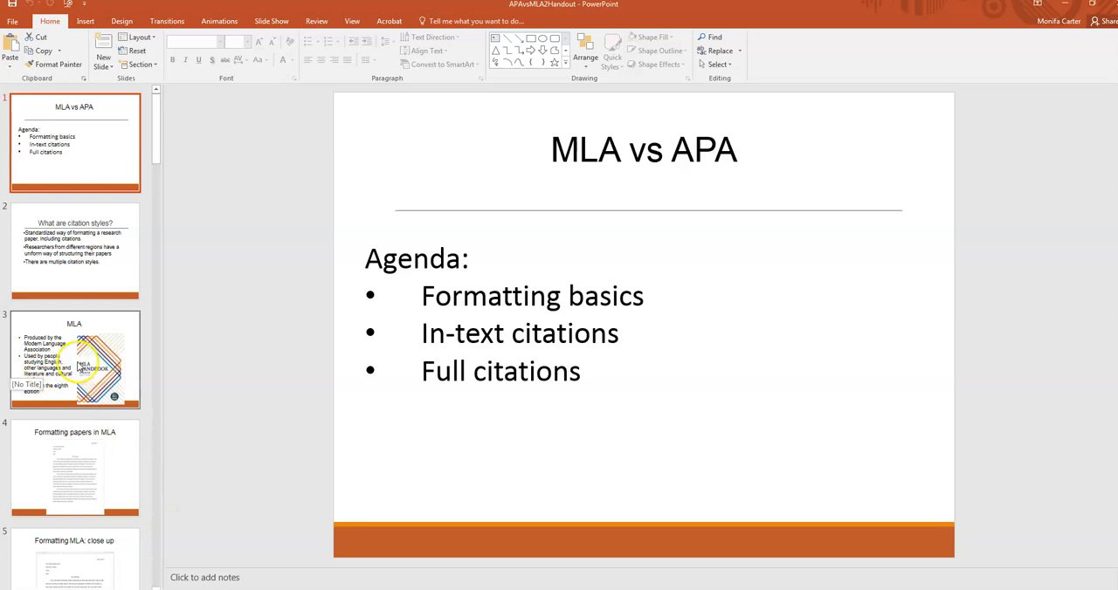
- Show the MLA introduction slide with the eighth-edition handbook cover
click(74, 360)
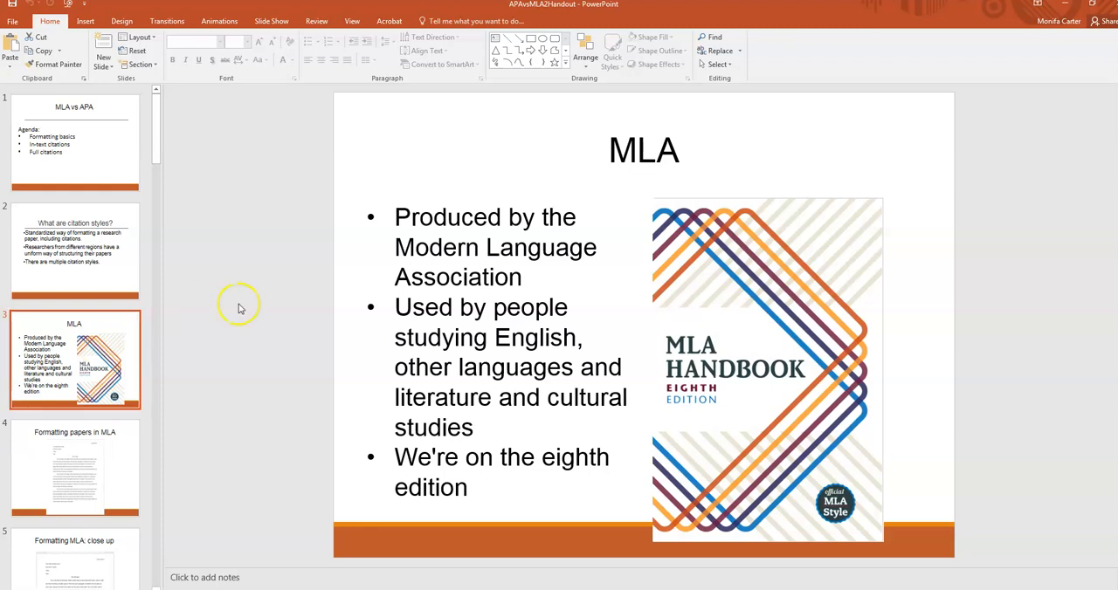
mouse_move(278, 332)
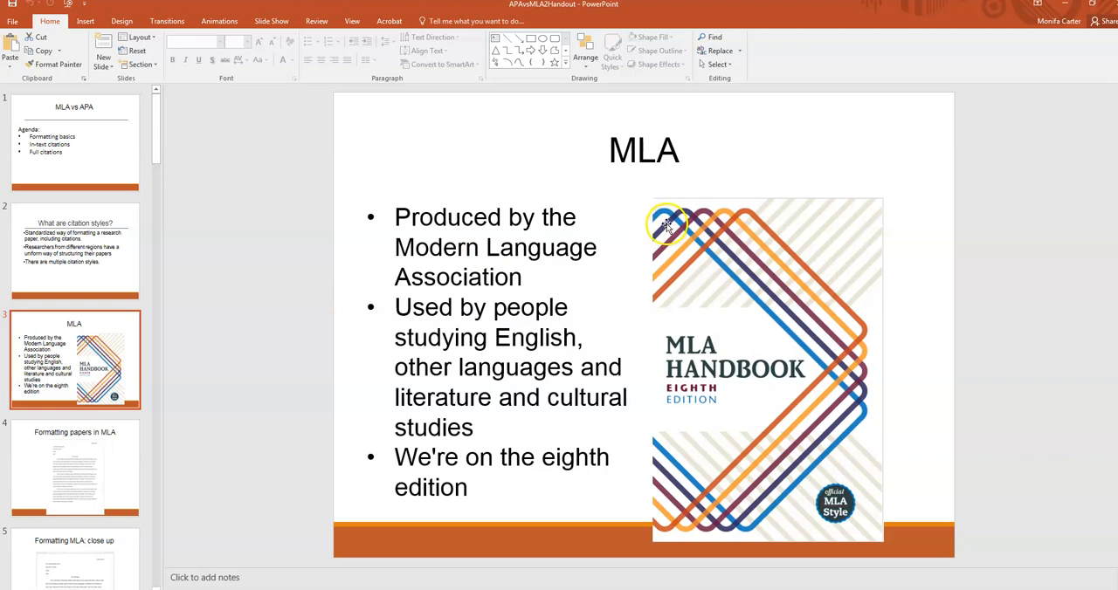
mouse_move(650, 206)
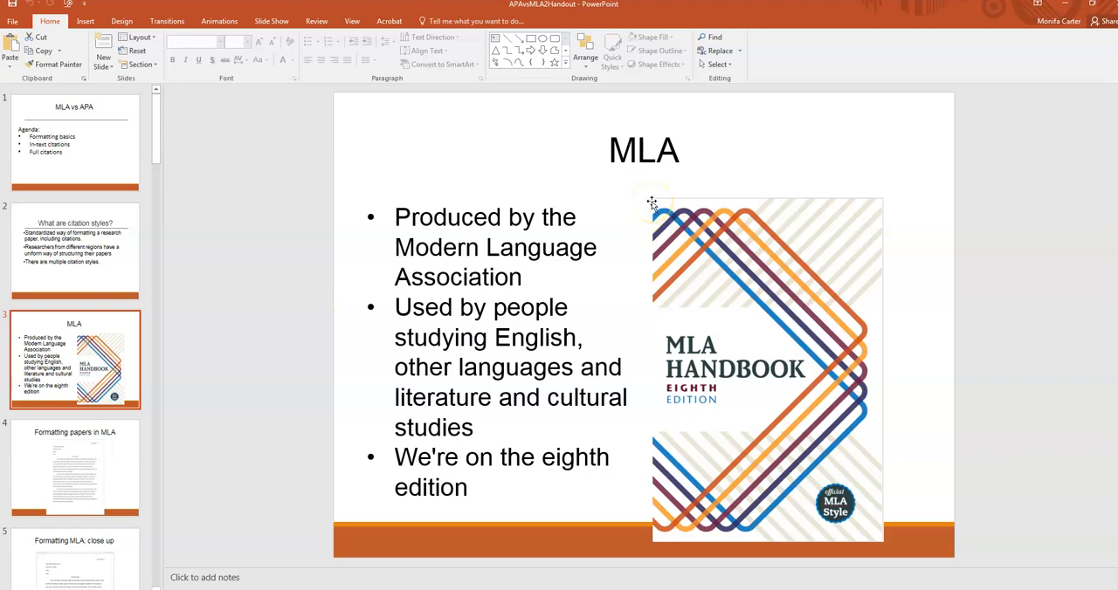
mouse_move(630, 185)
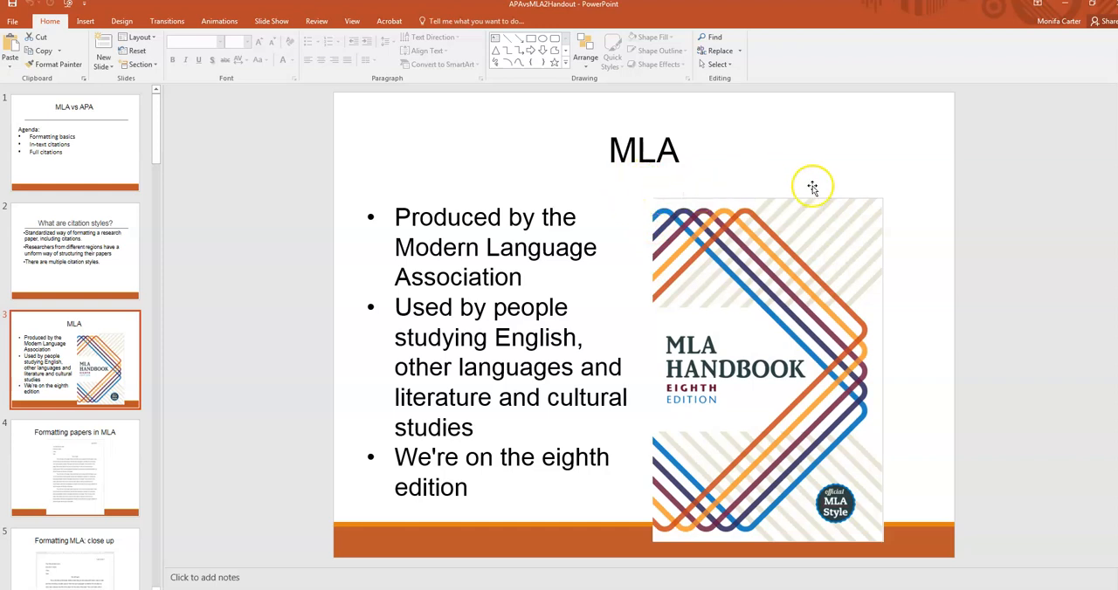
mouse_move(717, 269)
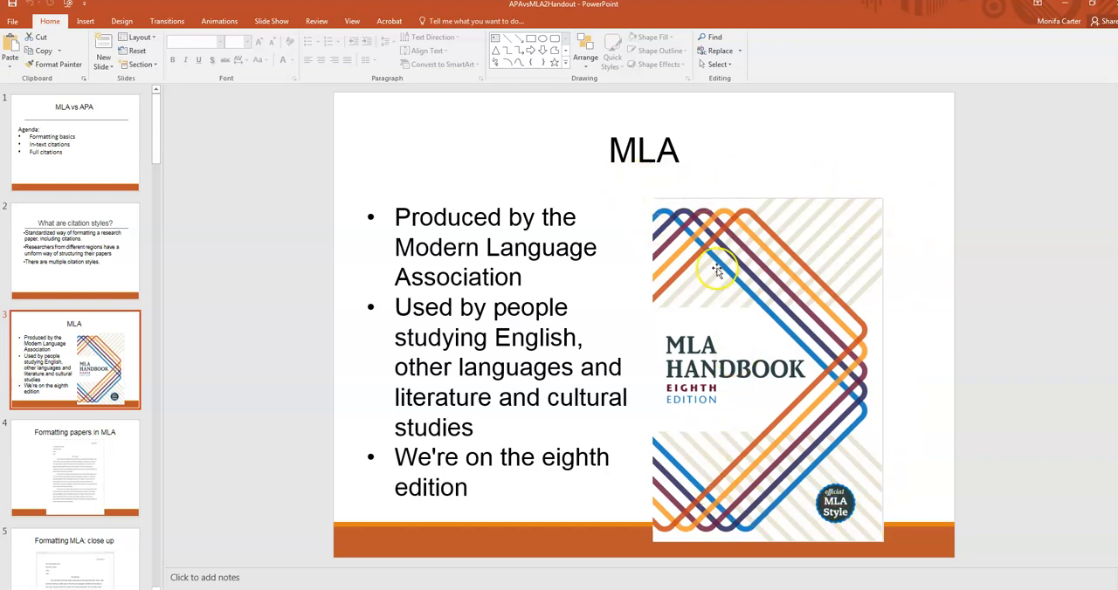
mouse_move(755, 328)
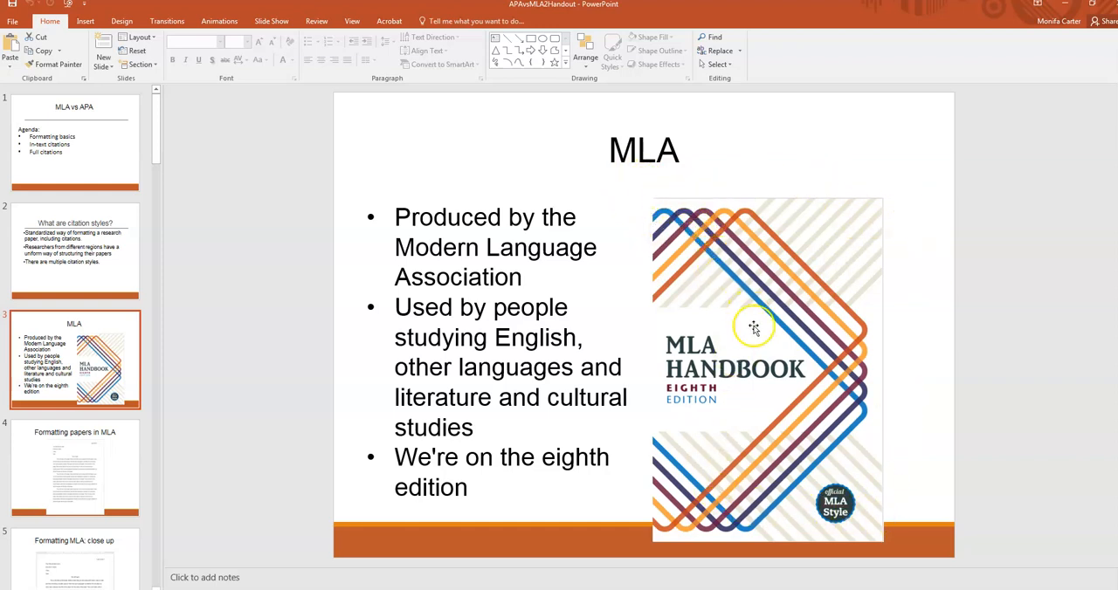
mouse_move(147, 353)
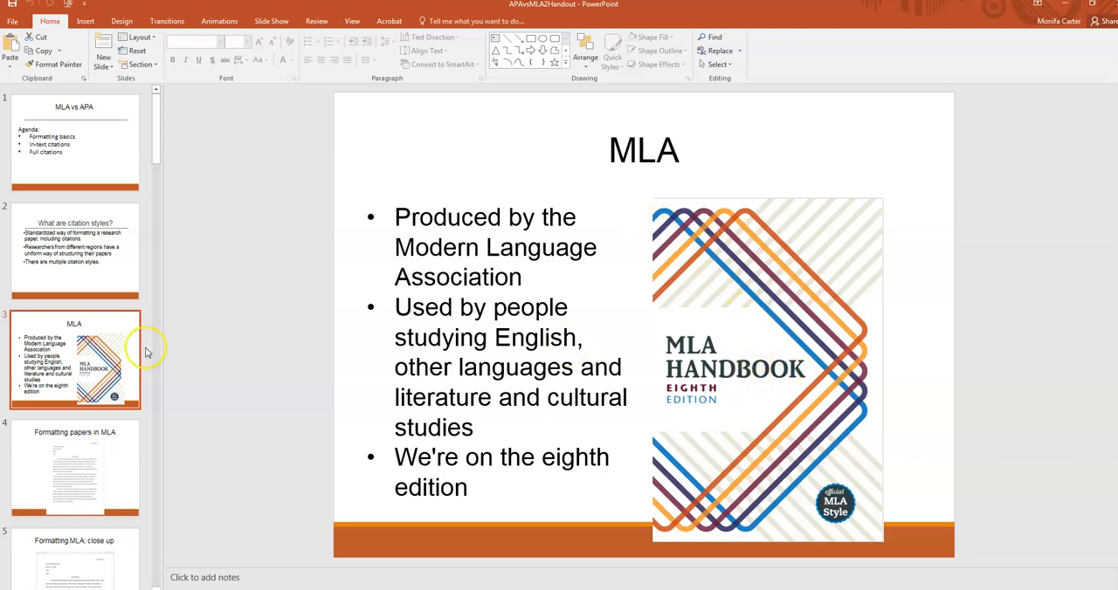
scroll(down, 3)
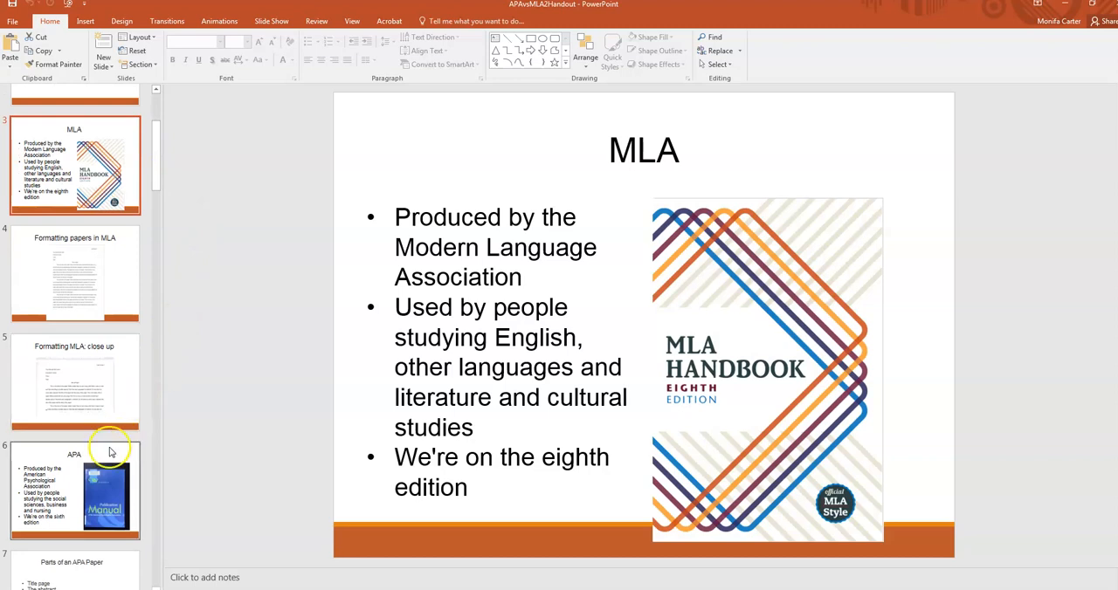
- Show the APA introduction slide with the Publication Manual cover
click(73, 489)
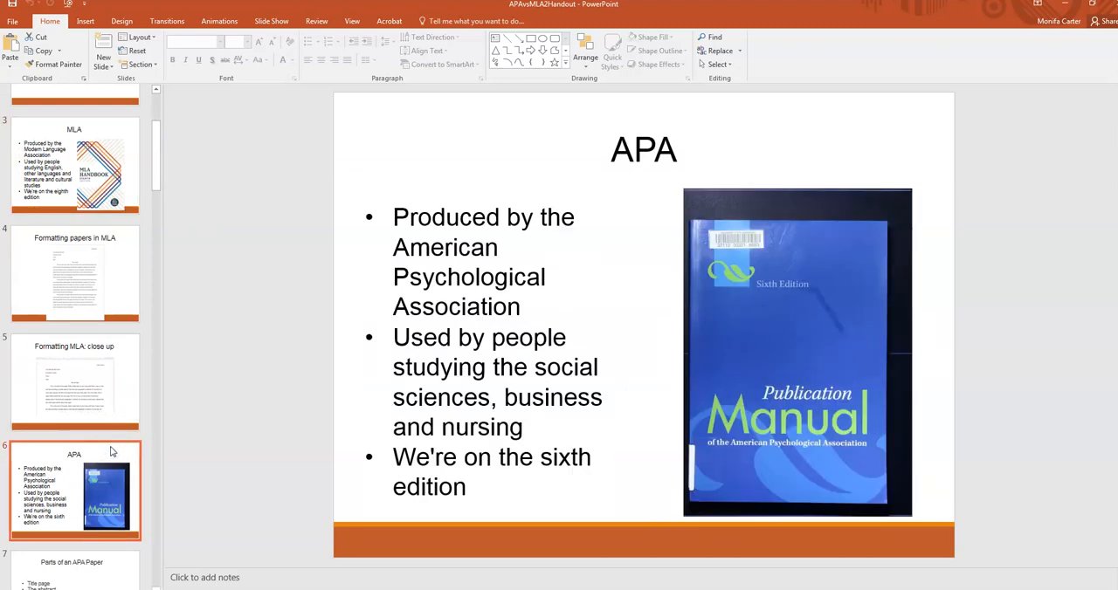
mouse_move(115, 450)
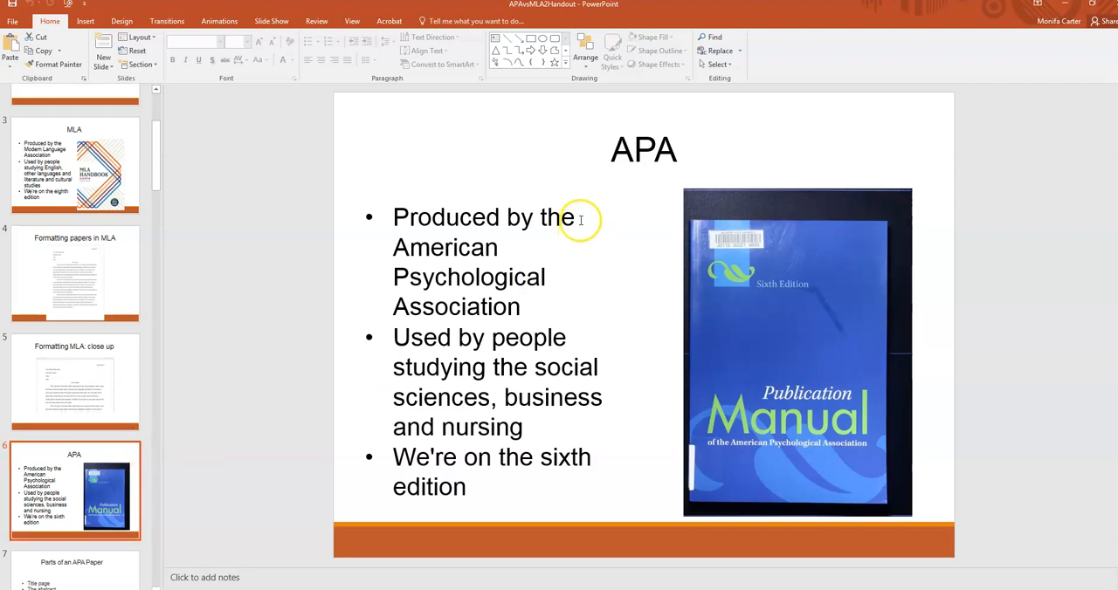
mouse_move(842, 228)
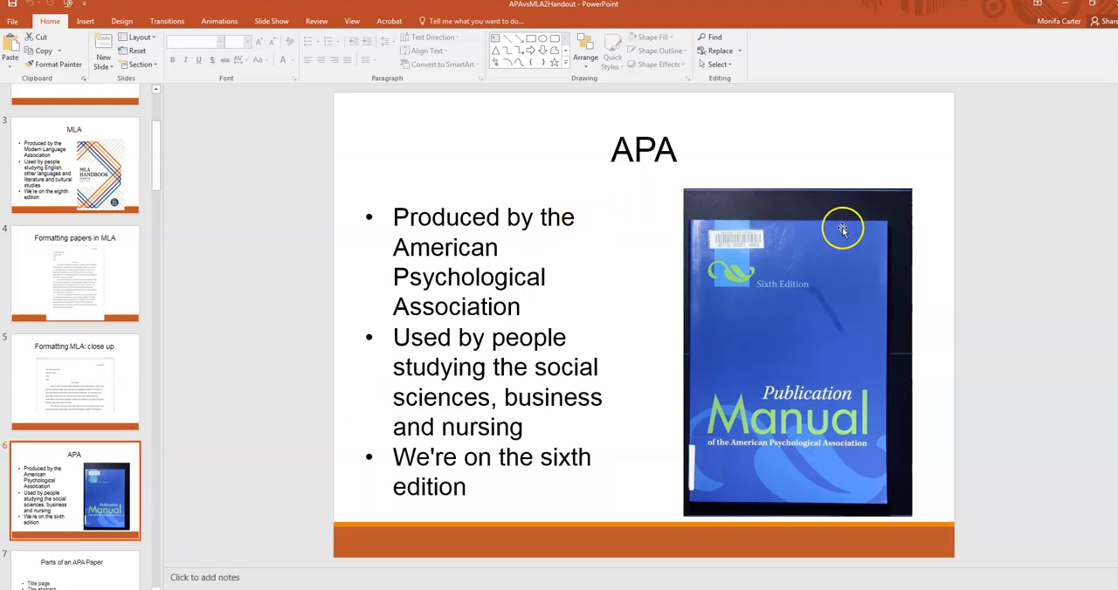
mouse_move(889, 500)
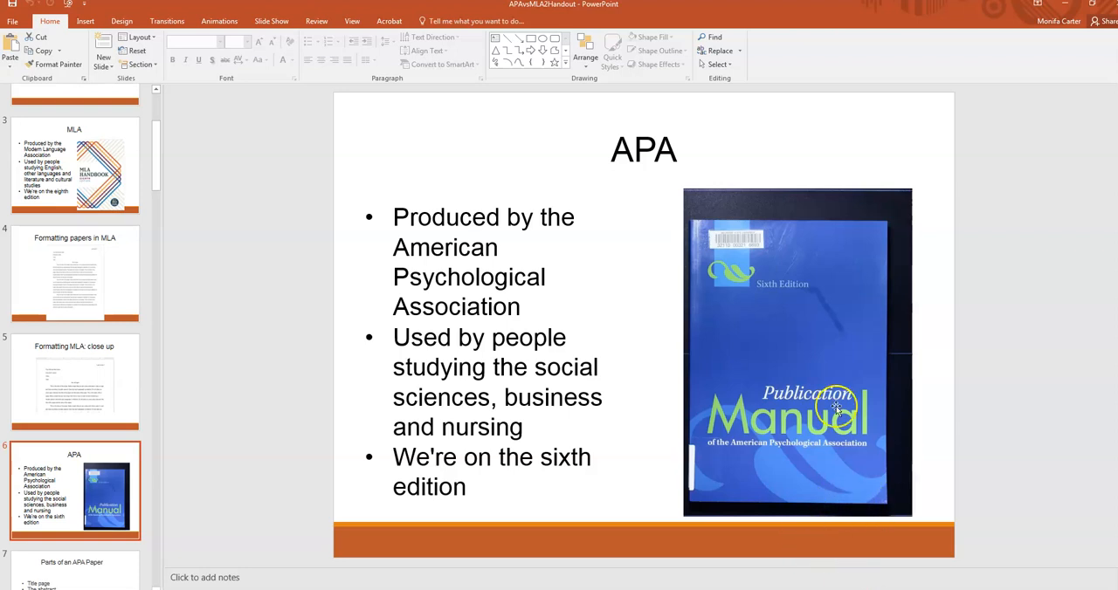
mouse_move(692, 220)
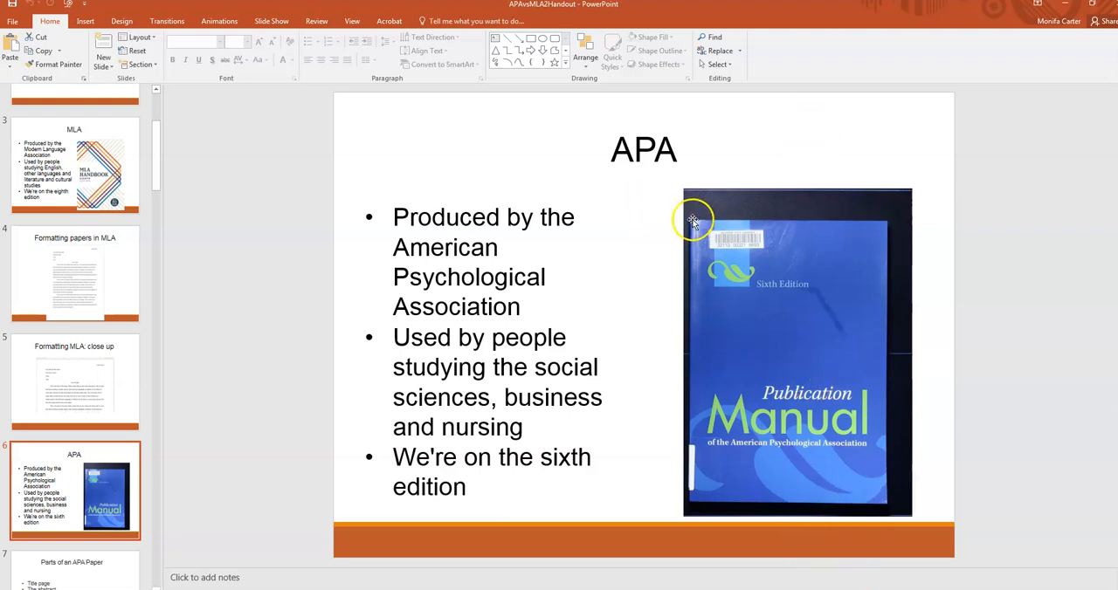
mouse_move(753, 445)
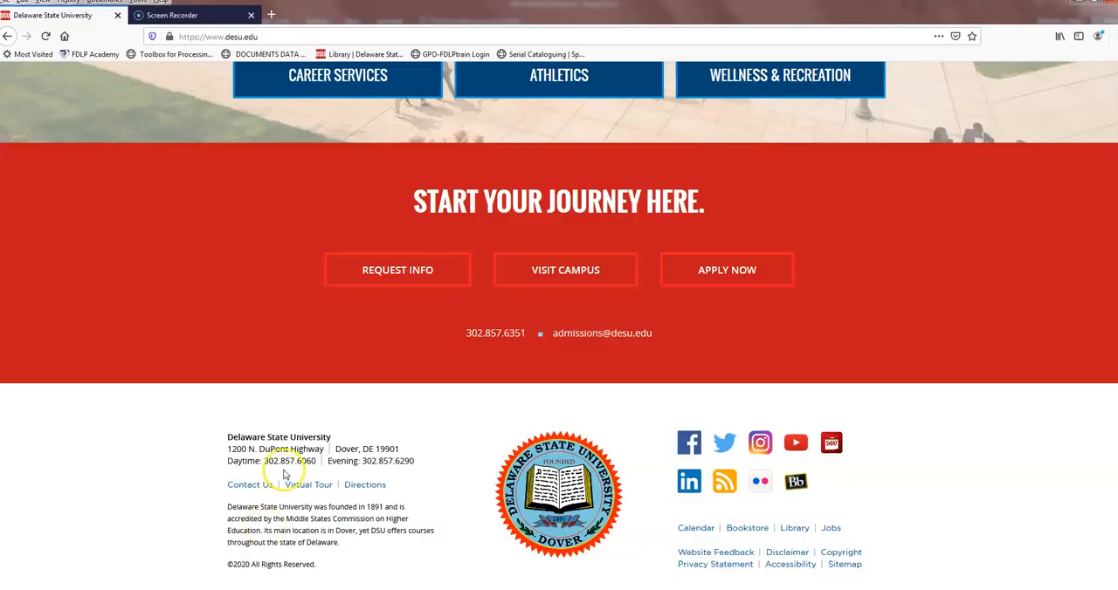
- Search Google for Purdue OWL from the Firefox address bar
click(218, 35)
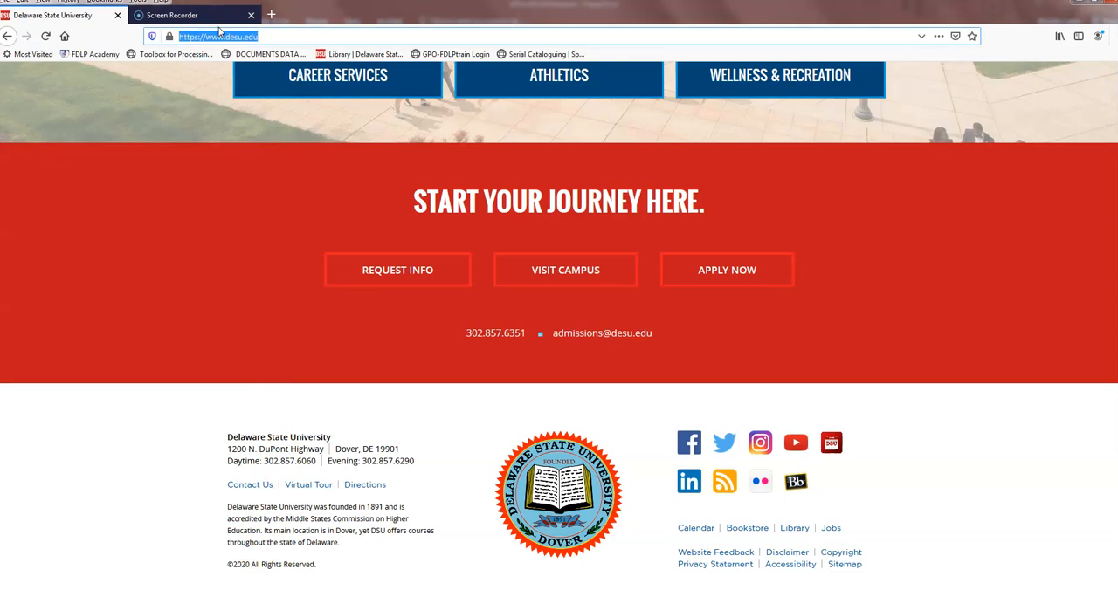
text(play.kahoot.it)
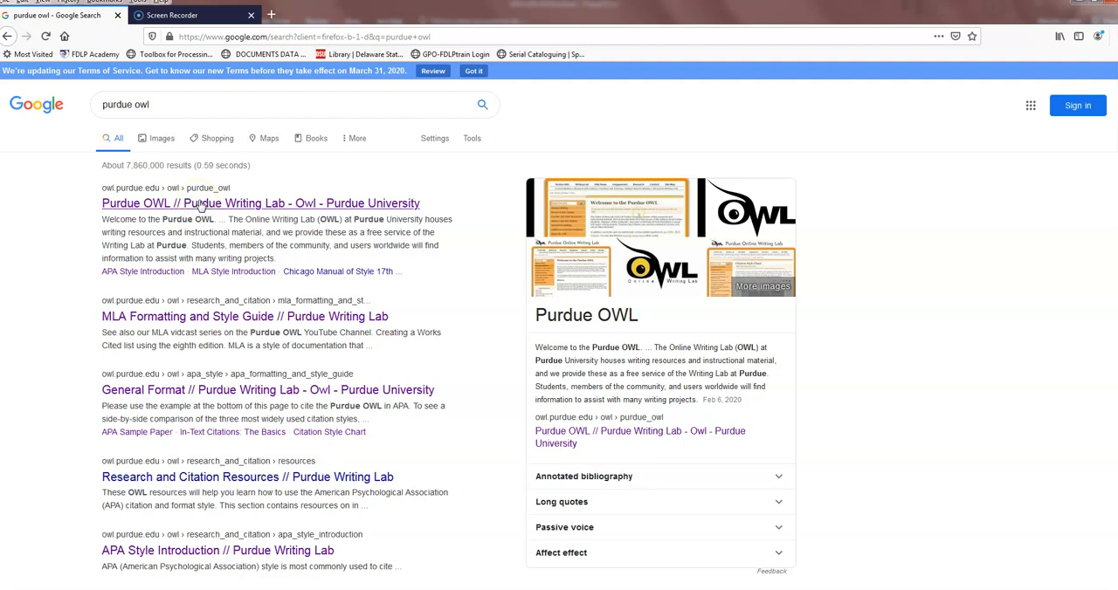
- Open the Purdue OWL homepage from the results and scroll to Suggested Resources
click(258, 203)
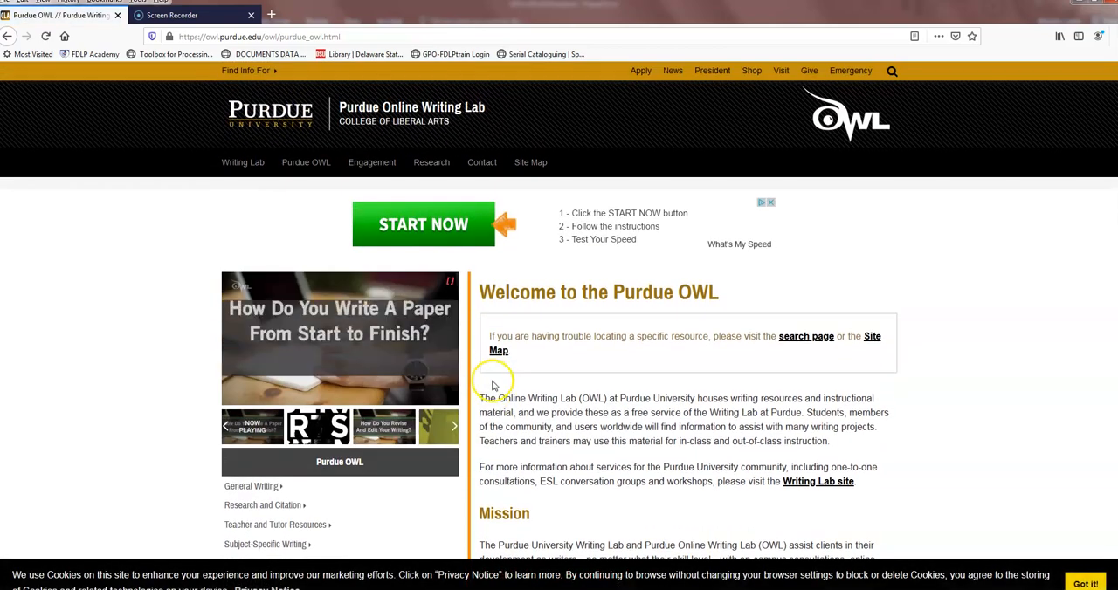
scroll(down, 3)
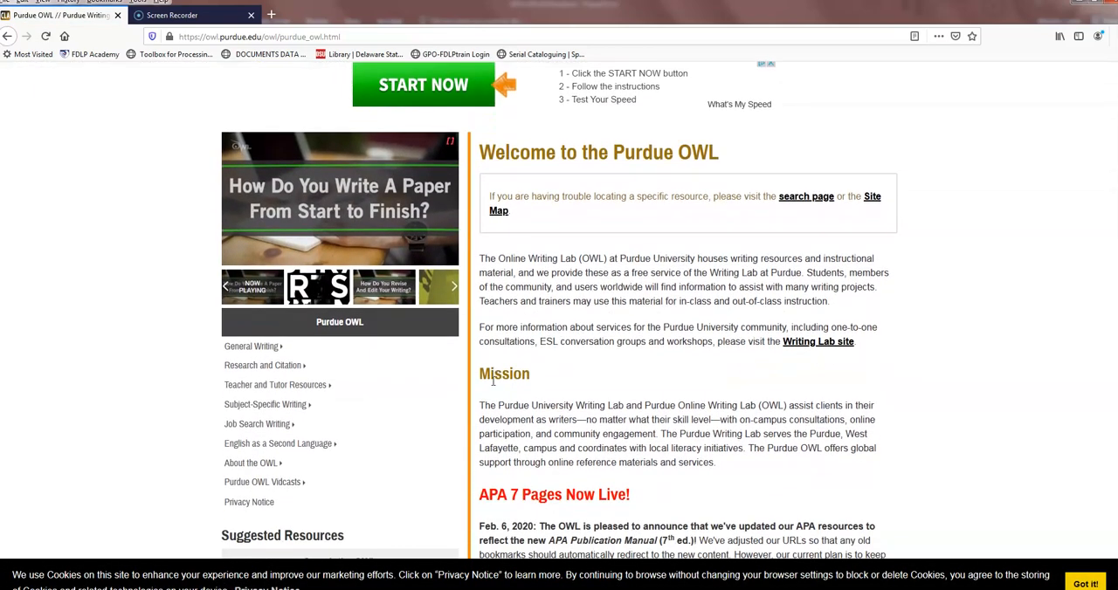
scroll(down, 3)
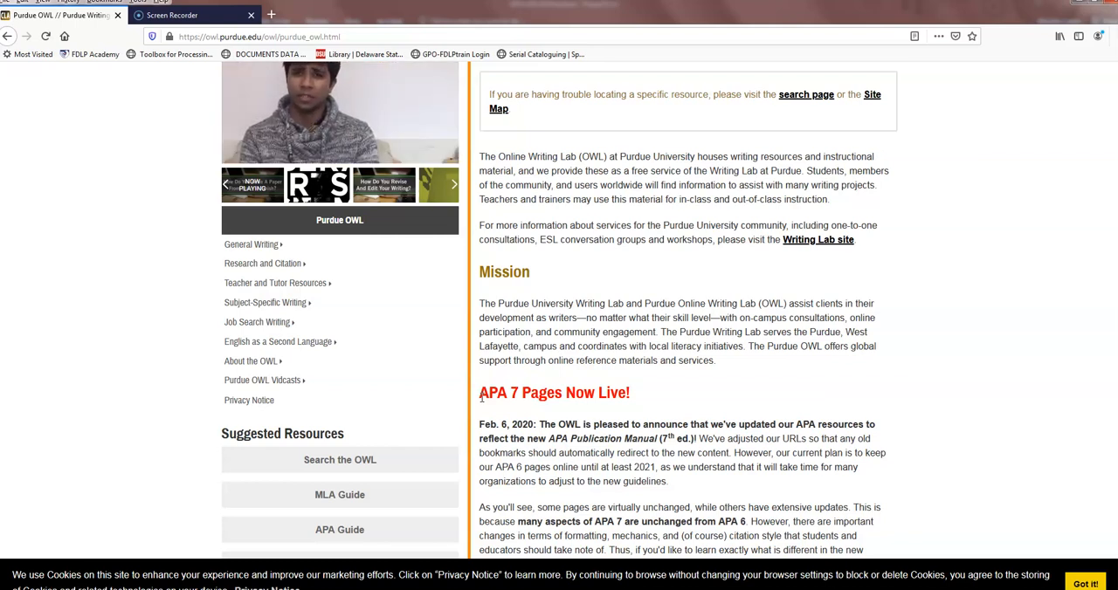
scroll(down, 3)
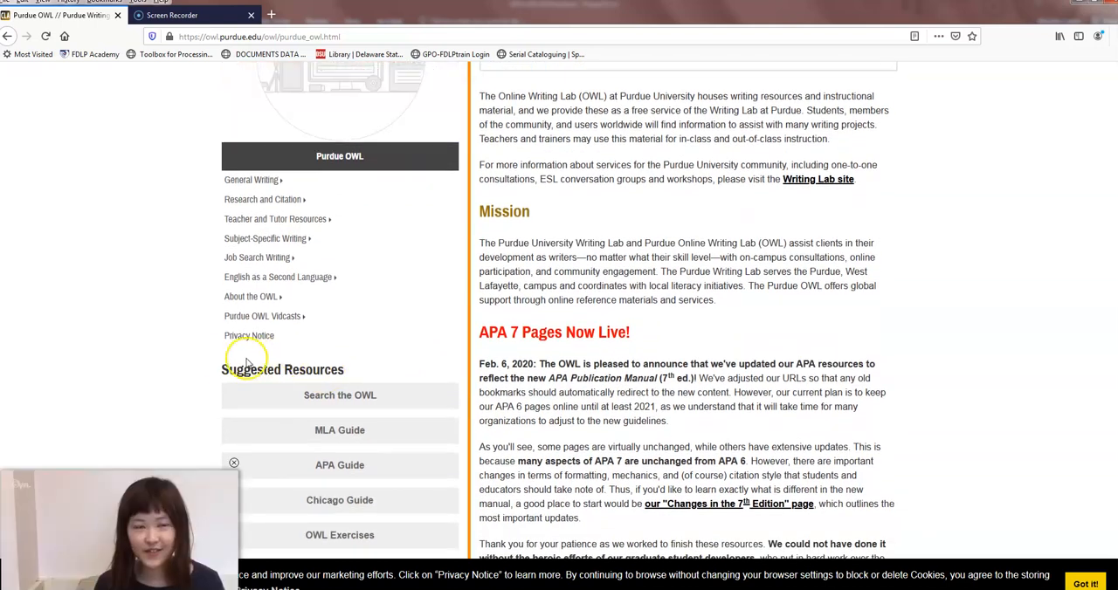
scroll(down, 3)
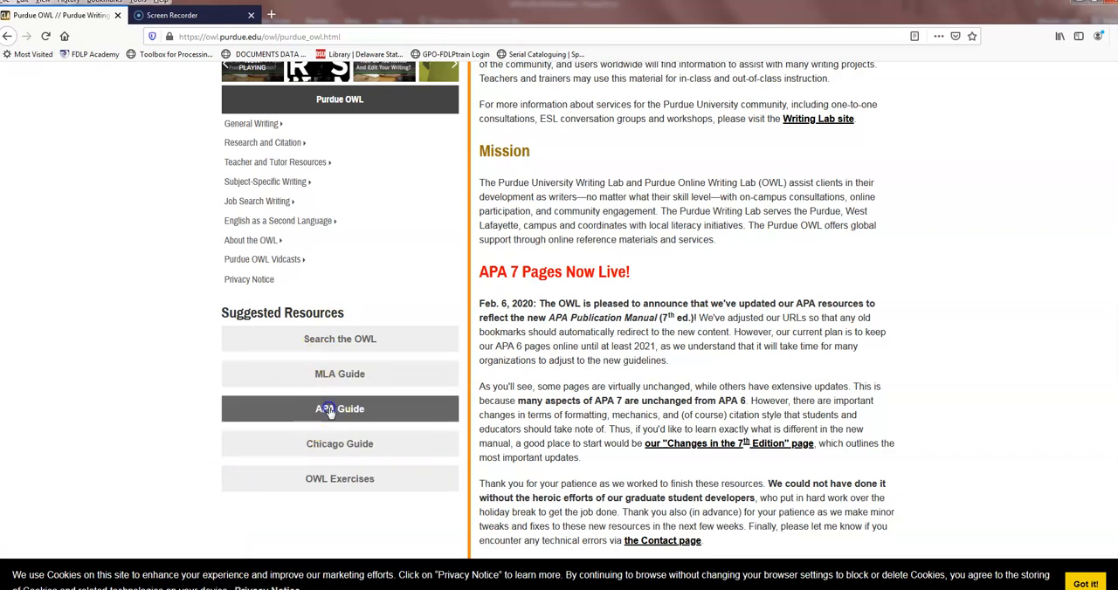
- Open the APA General Format page and scroll through the General APA Guidelines
click(339, 408)
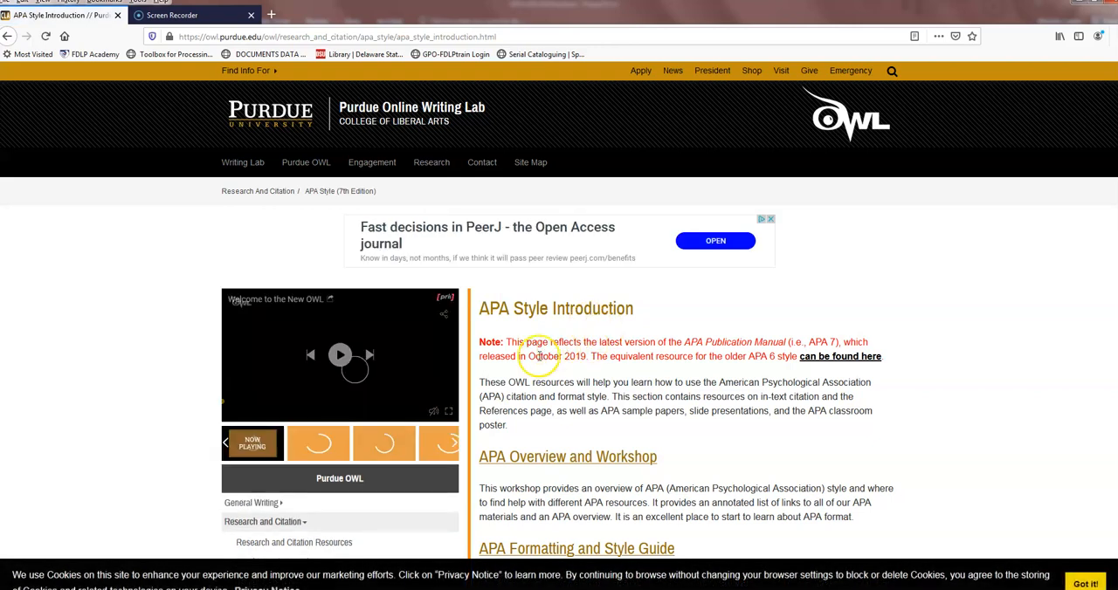
scroll(down, 3)
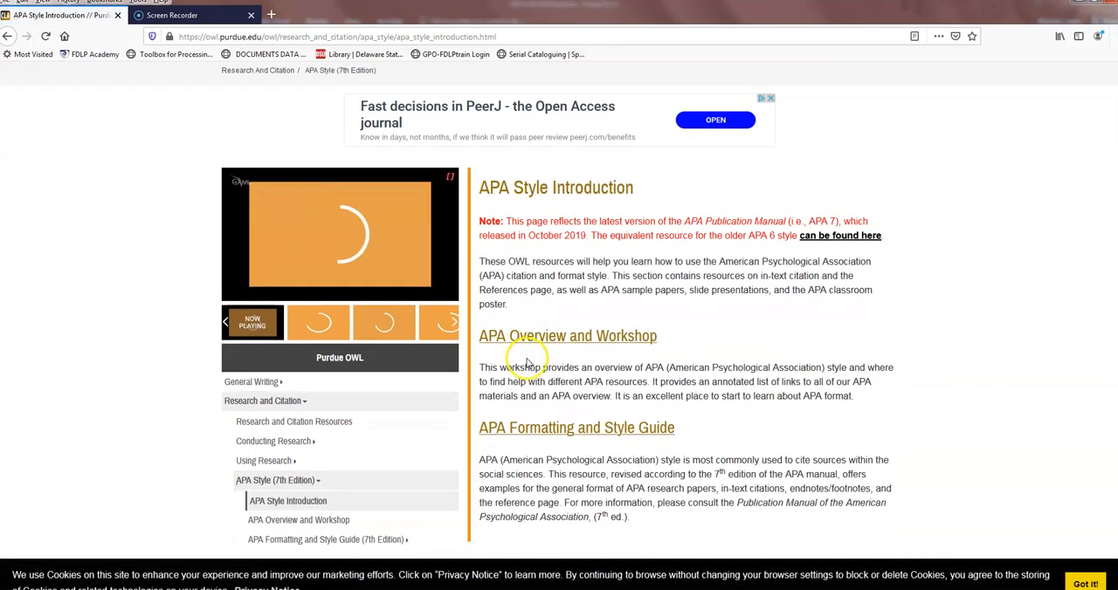
scroll(down, 3)
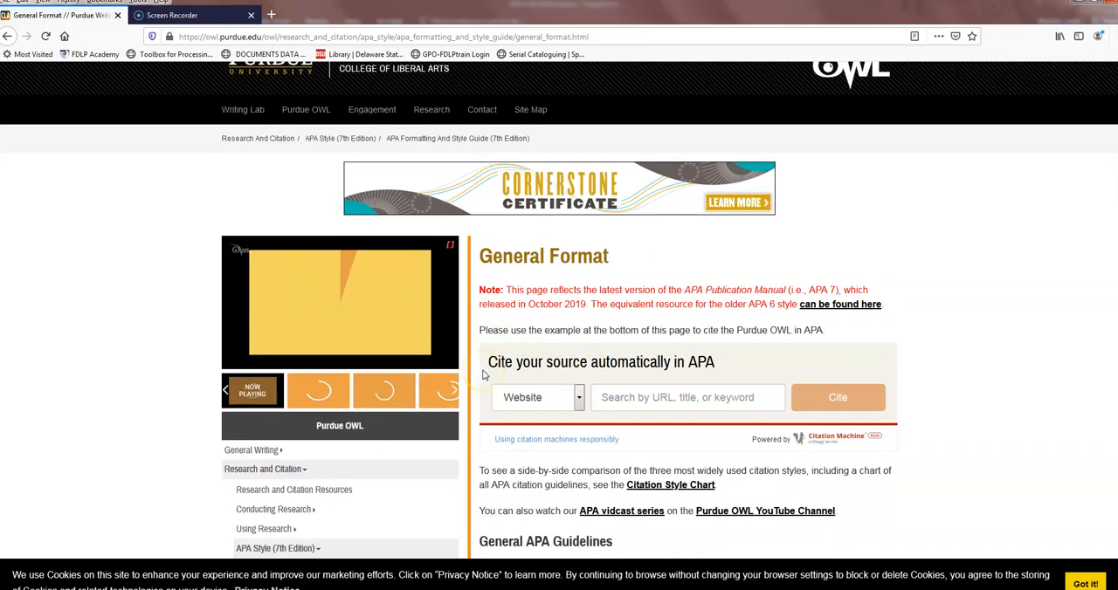
scroll(down, 3)
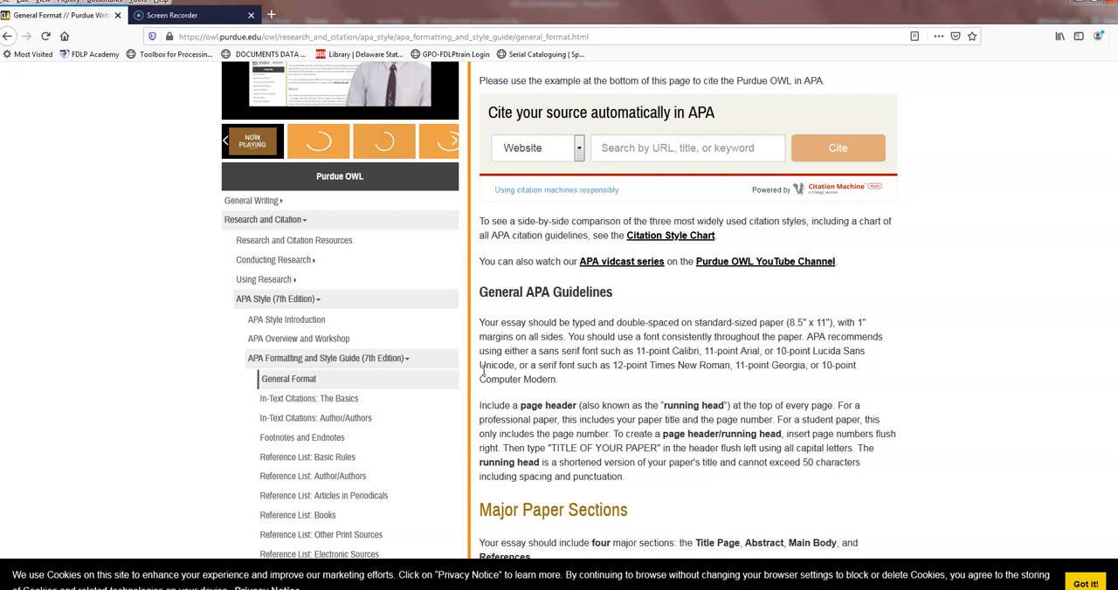
mouse_move(385, 429)
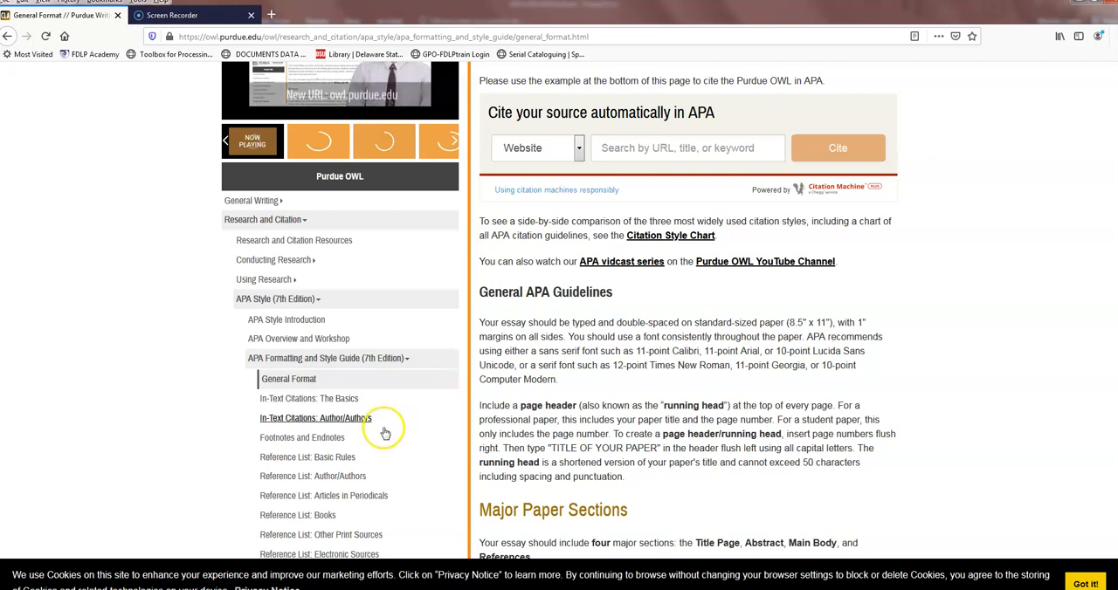
mouse_move(269, 399)
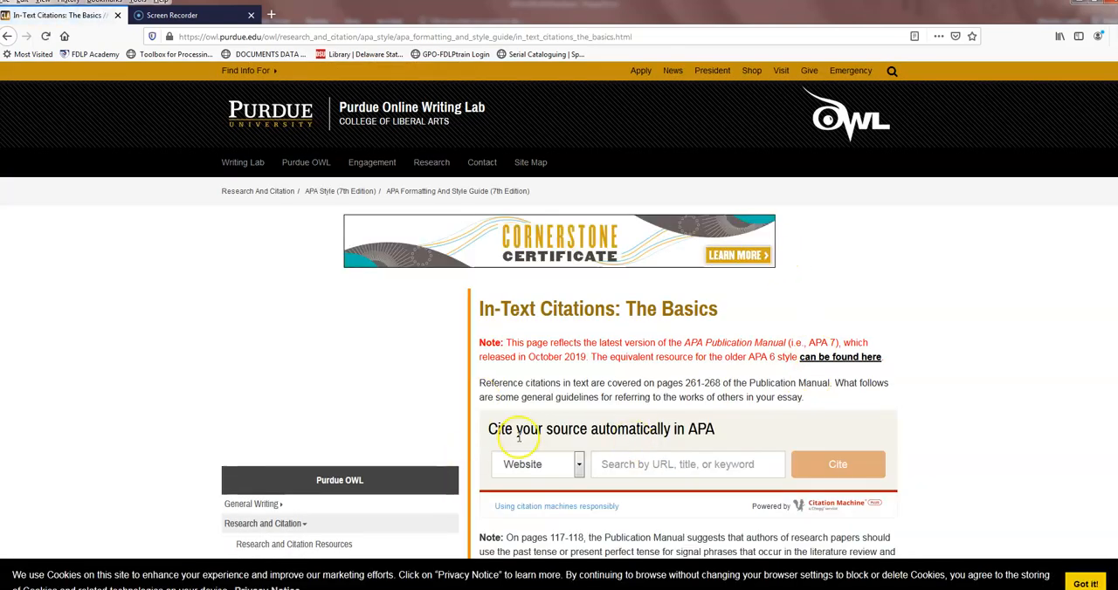
- Read down the In-Text Citations basics, then load Reference List: Basic Rules
scroll(down, 3)
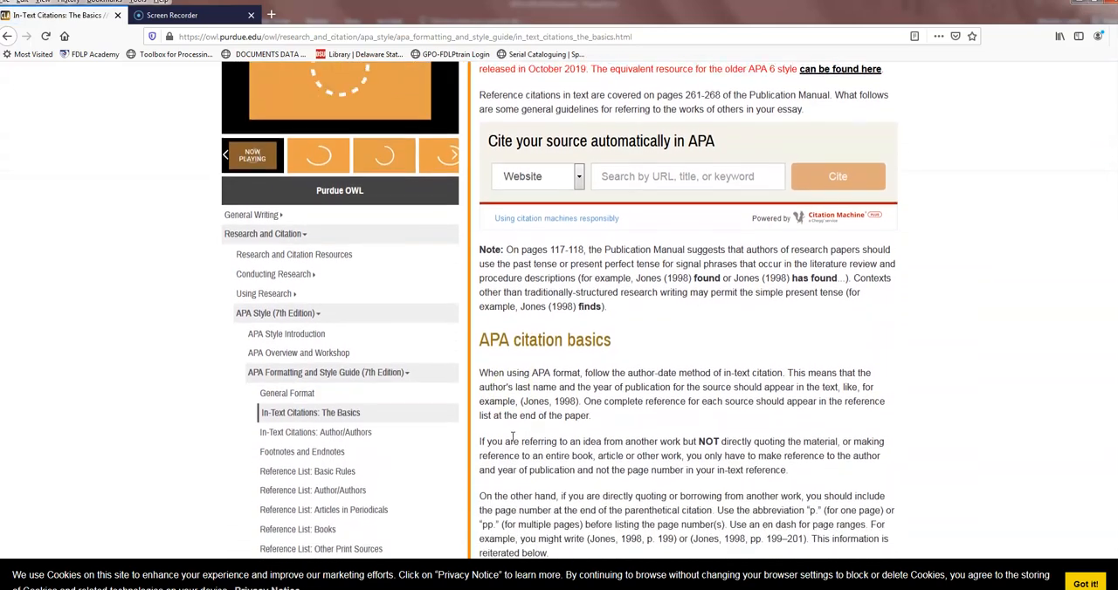
scroll(down, 3)
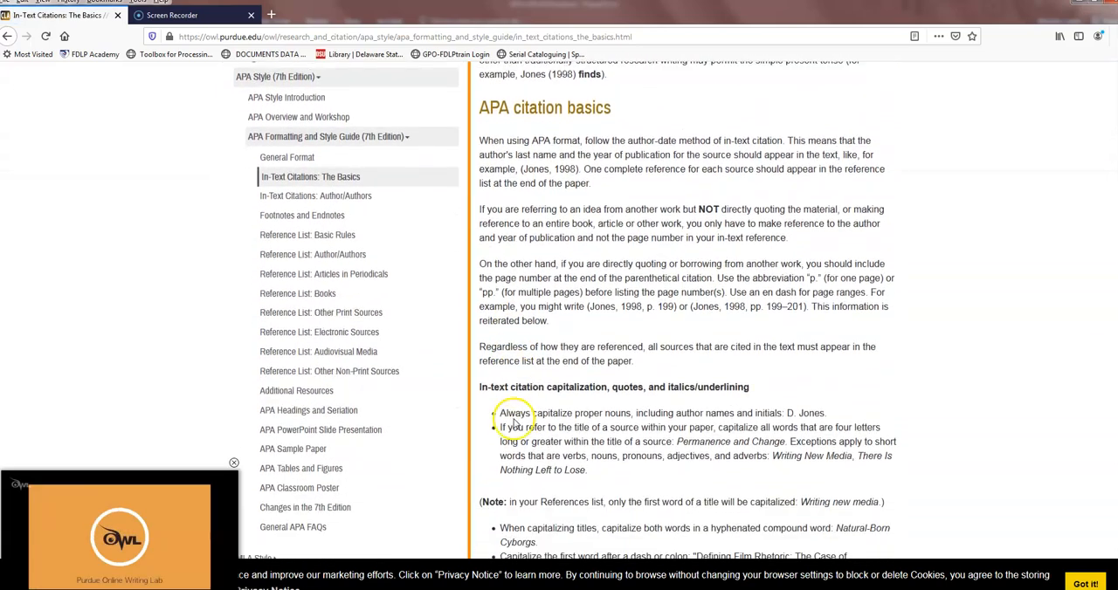
scroll(down, 3)
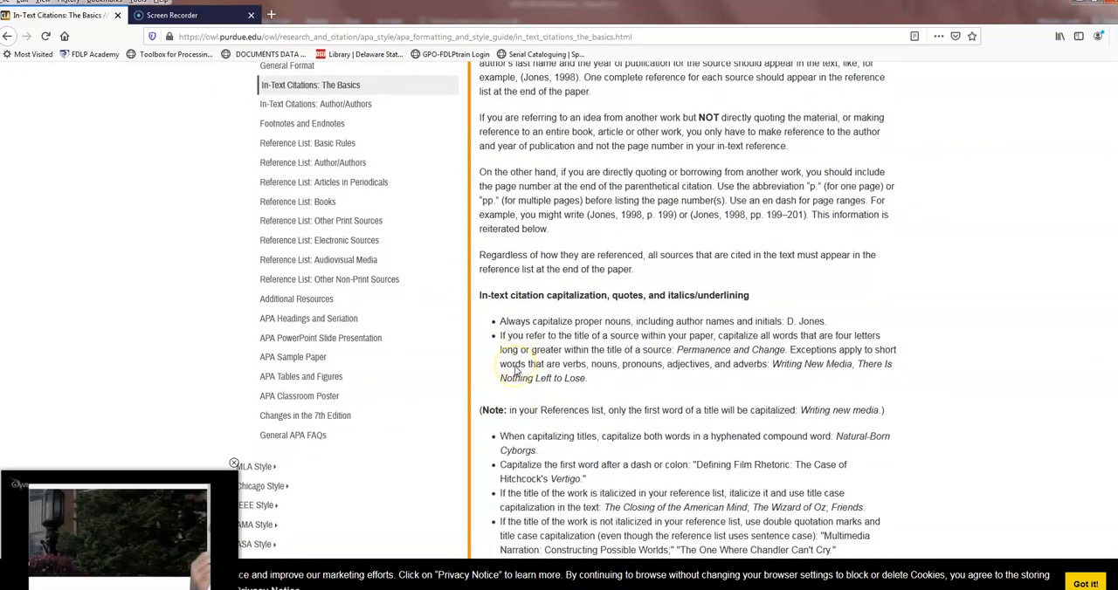
scroll(down, 3)
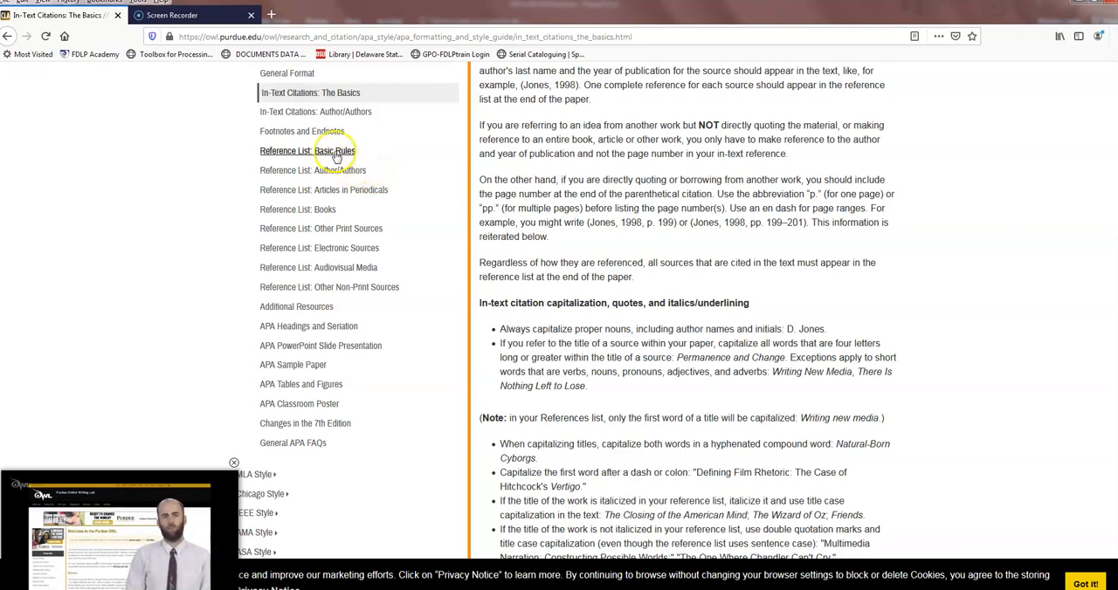
click(336, 150)
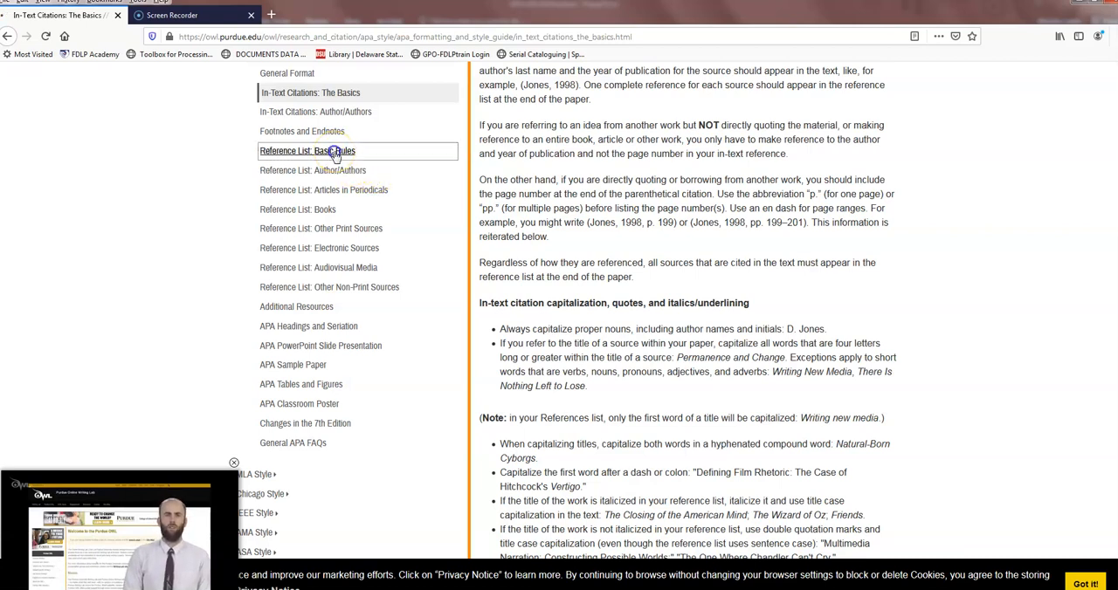
click(308, 150)
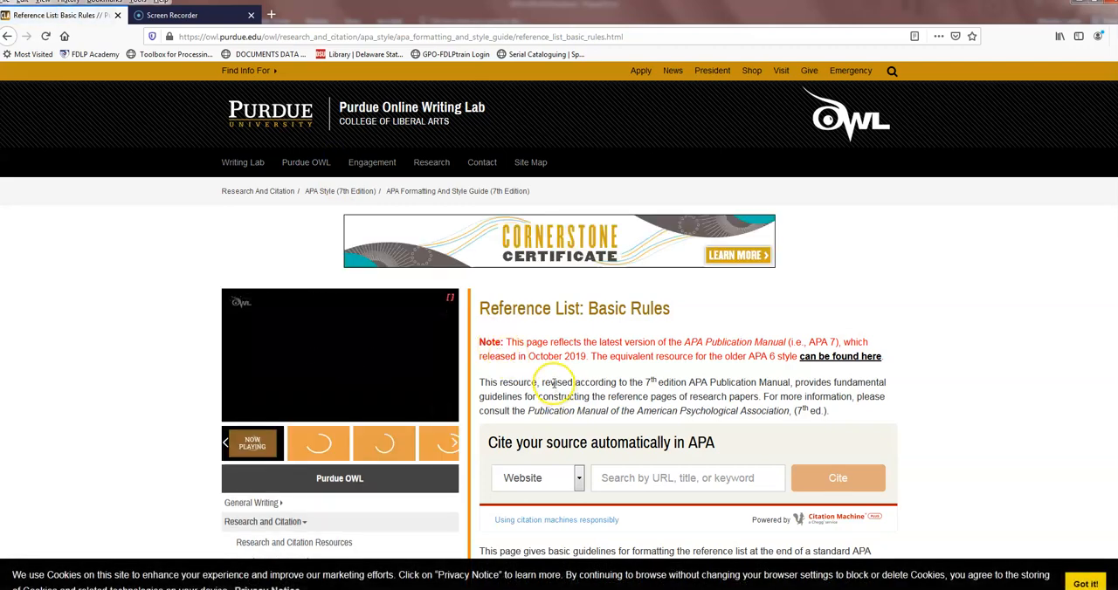
- Scroll the reference rules and highlight the single-author Brown example on Author/Authors
scroll(down, 3)
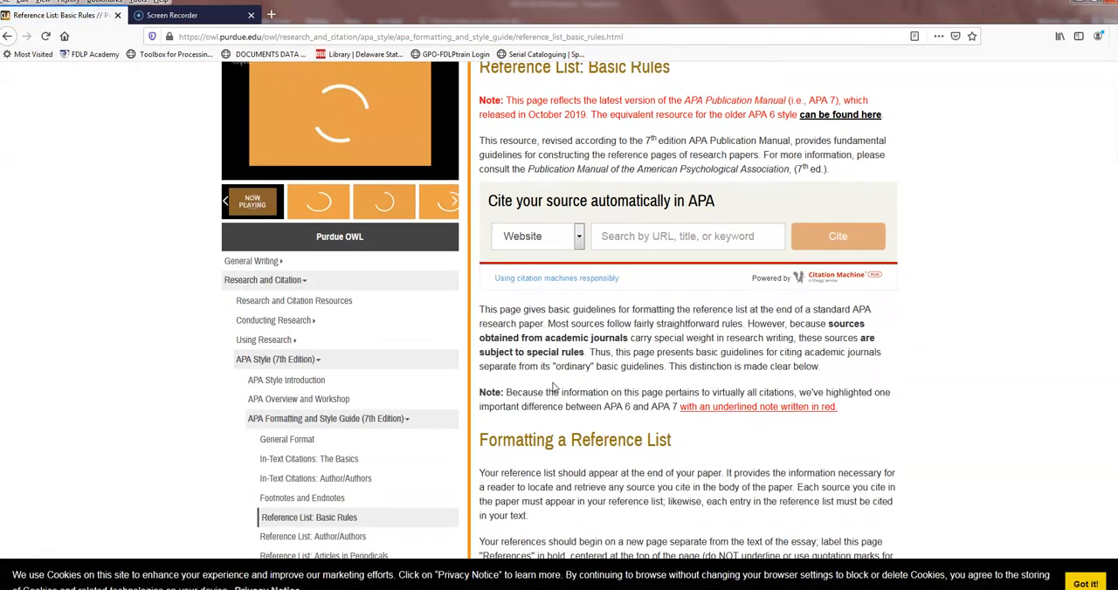
scroll(down, 3)
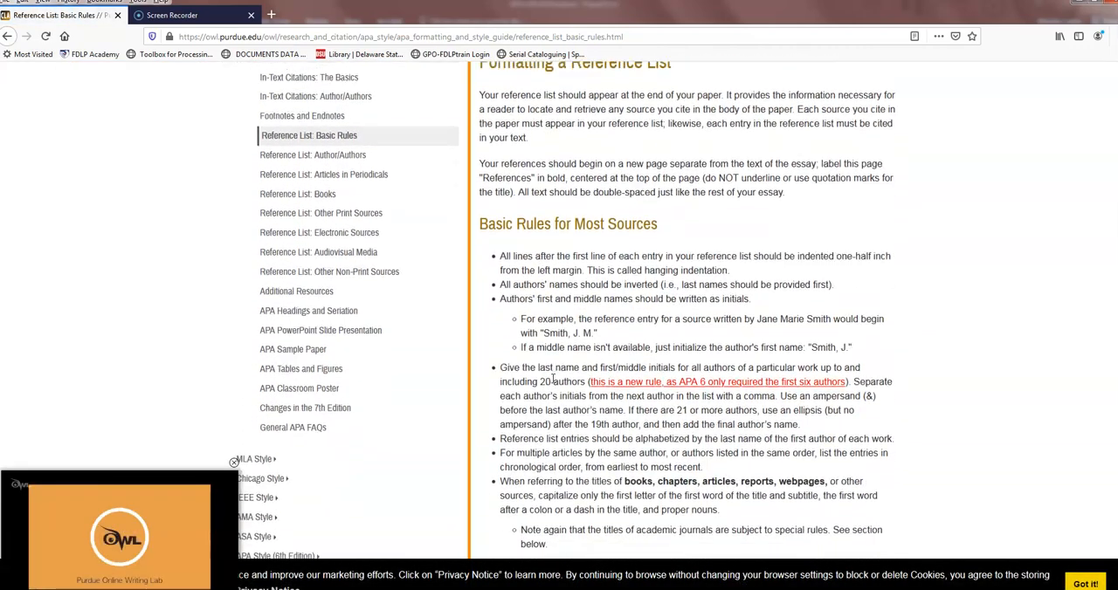
scroll(down, 3)
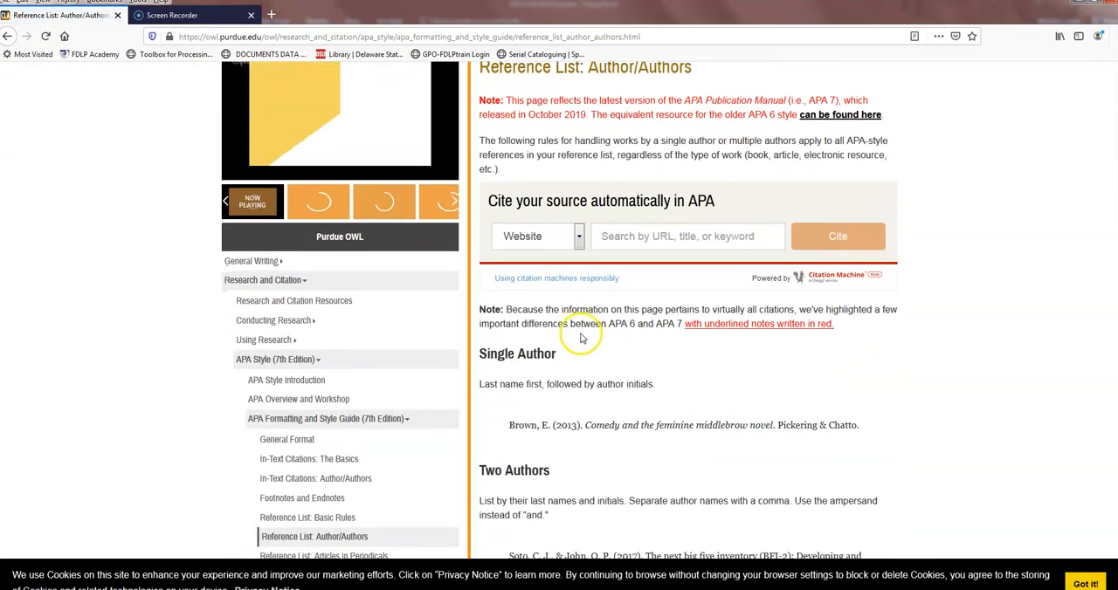
scroll(down, 3)
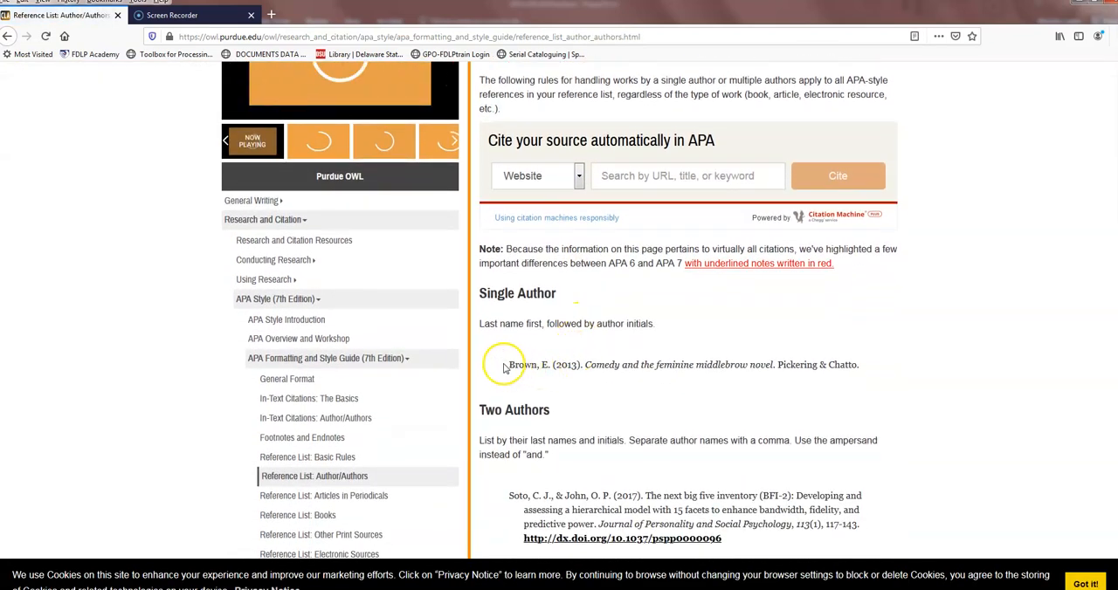
drag(510, 363, 846, 363)
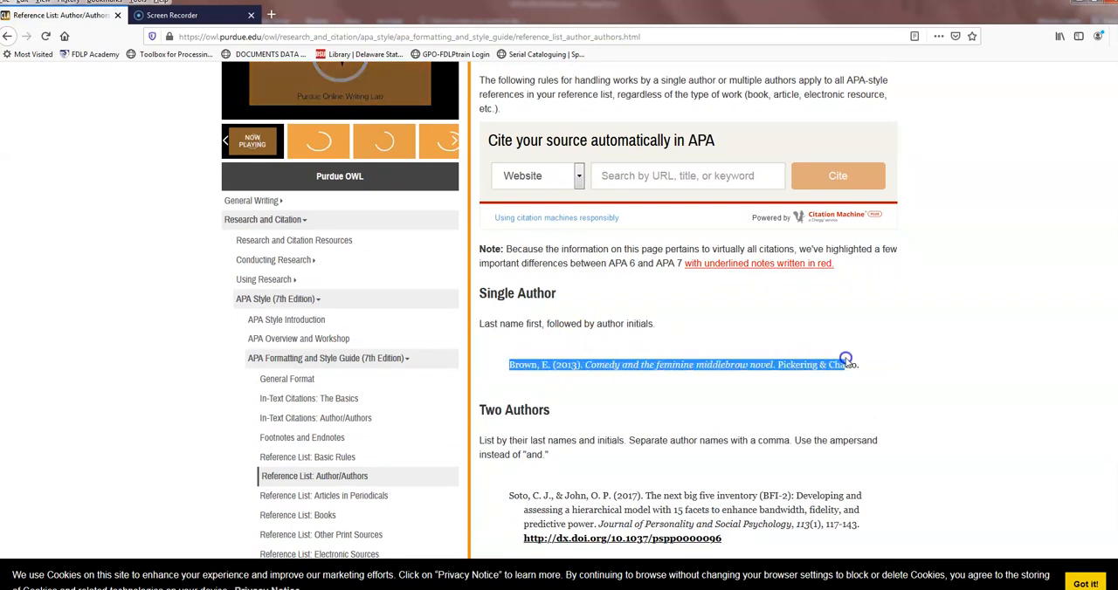
click(504, 365)
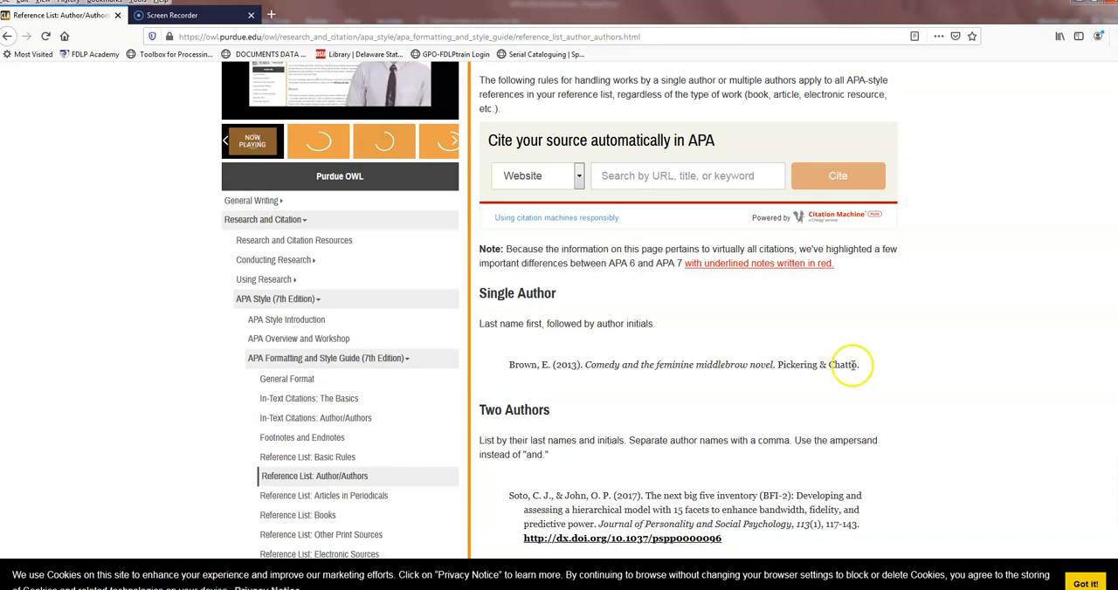
- Move on to the Reference List: Articles in Periodicals page
scroll(down, 3)
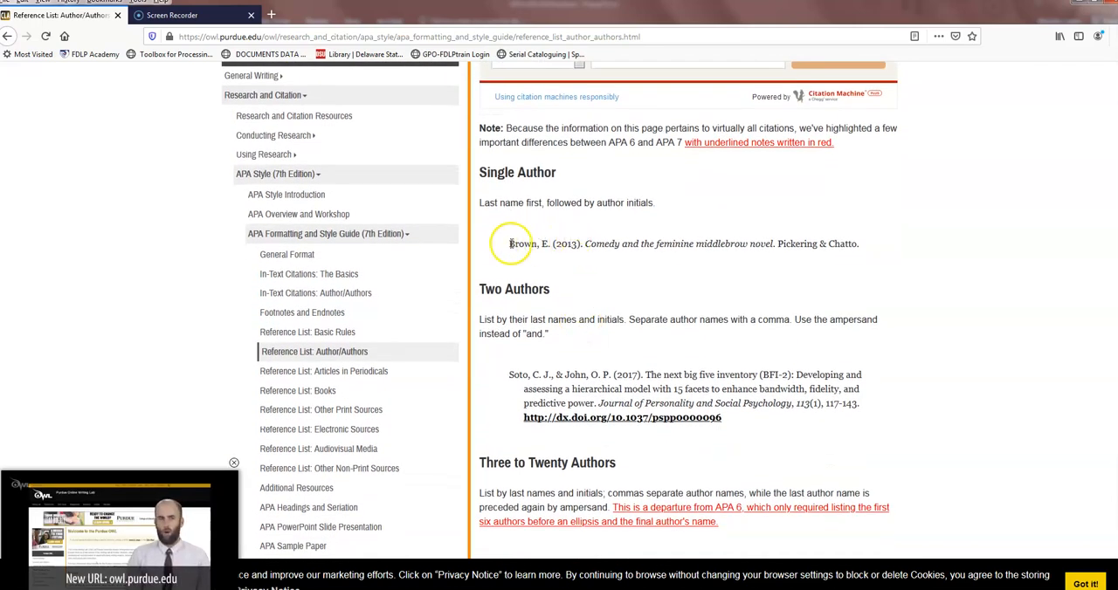
mouse_move(341, 372)
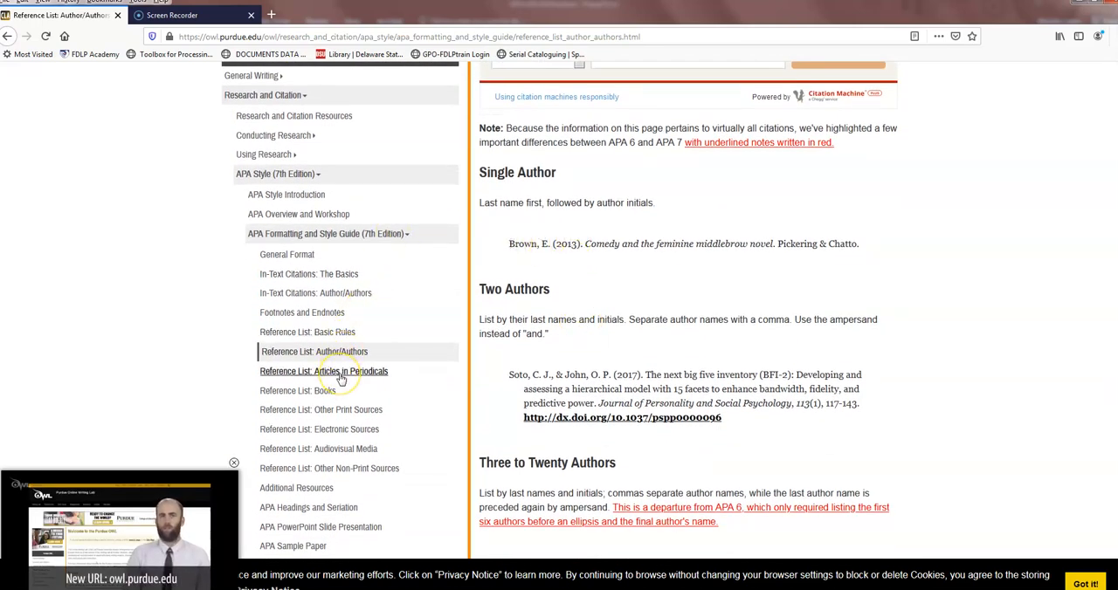
click(324, 372)
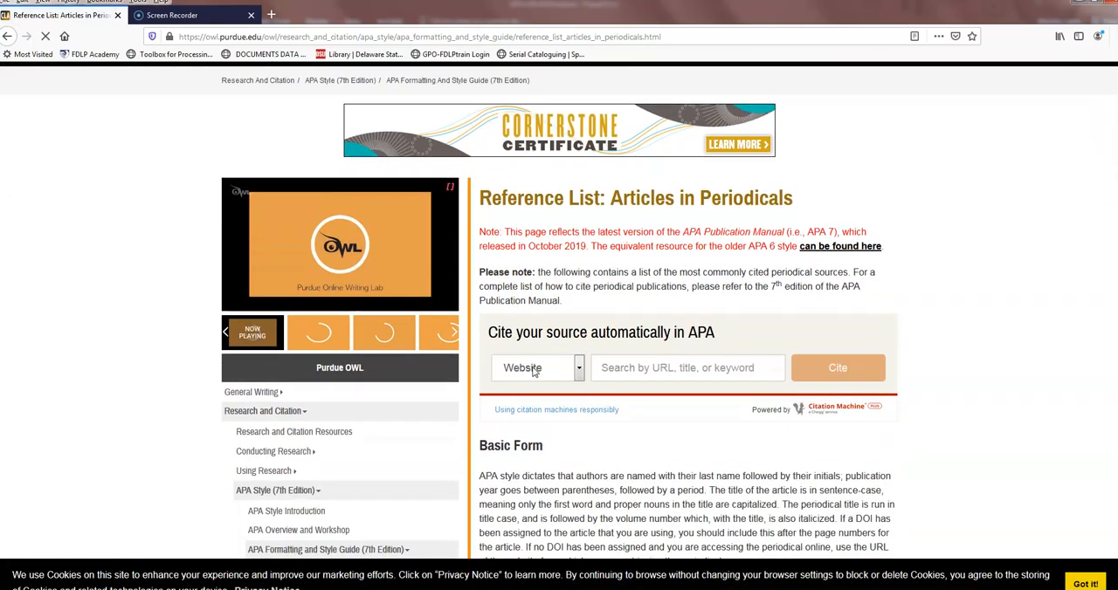
- Review the periodical reference examples, then expand the MLA Style guide topics
scroll(down, 3)
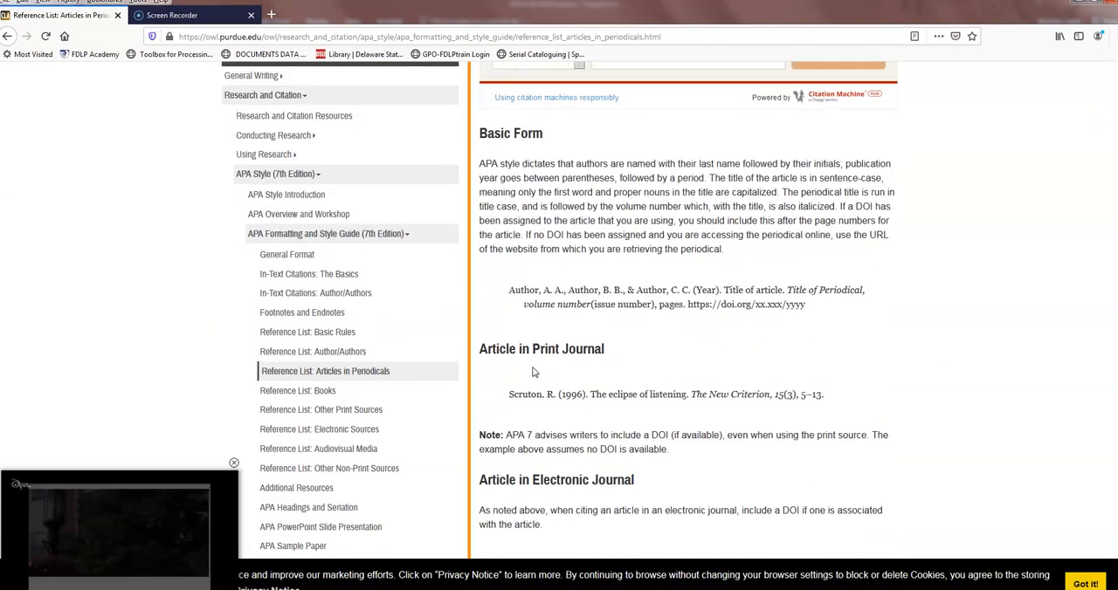
drag(510, 290, 743, 290)
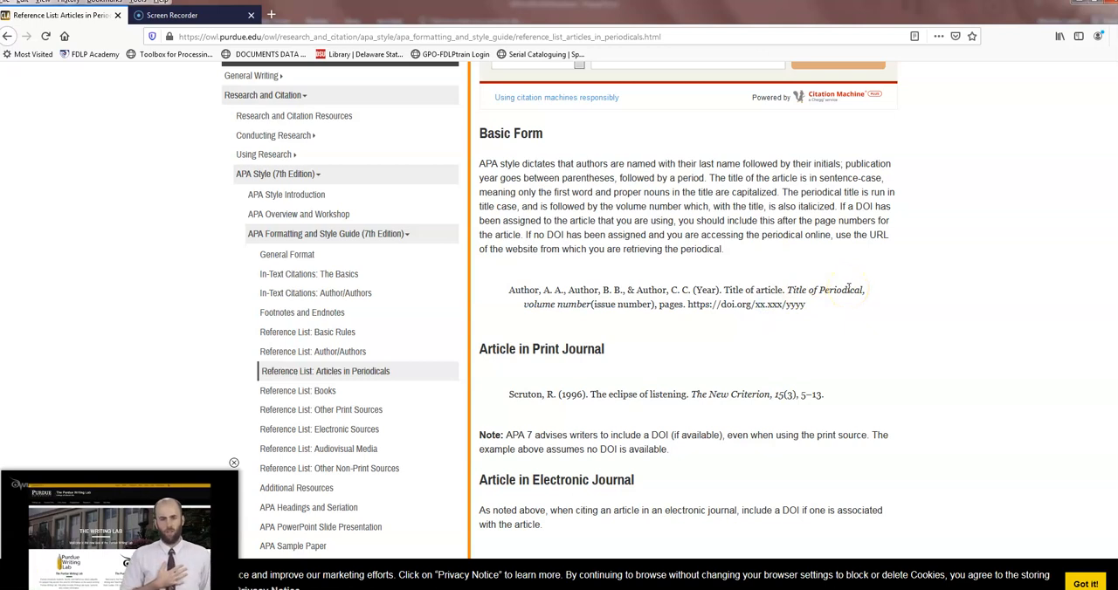
mouse_move(598, 306)
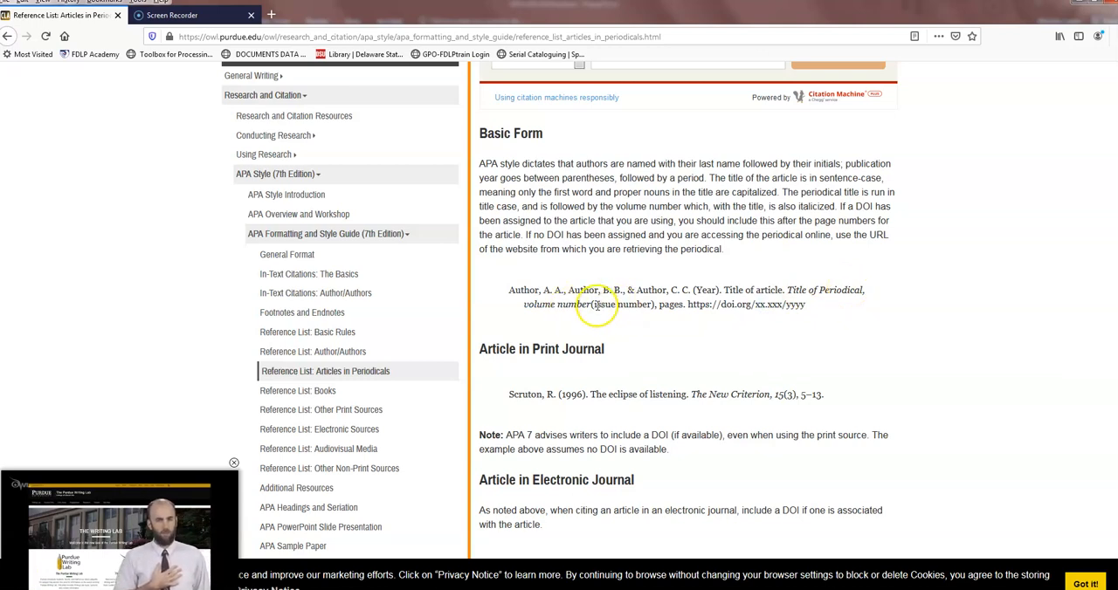
mouse_move(643, 304)
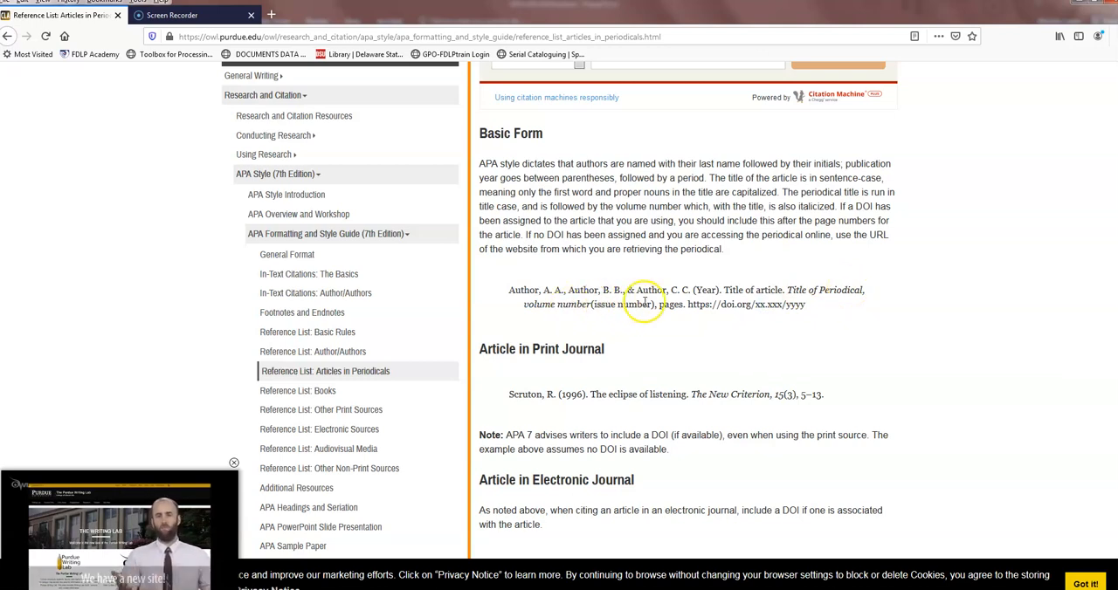
mouse_move(650, 304)
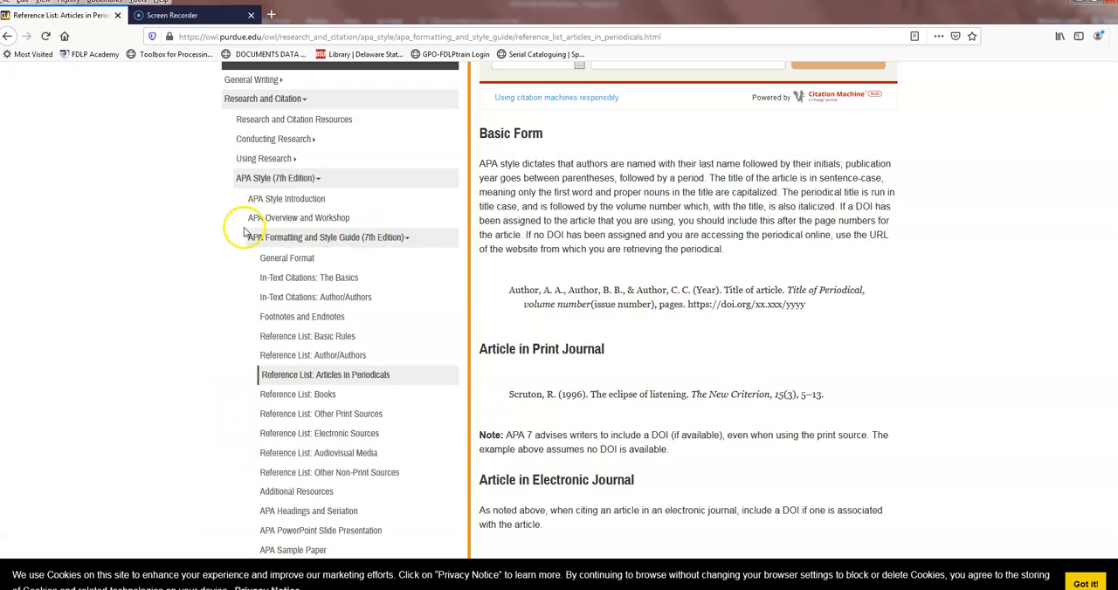
scroll(down, 3)
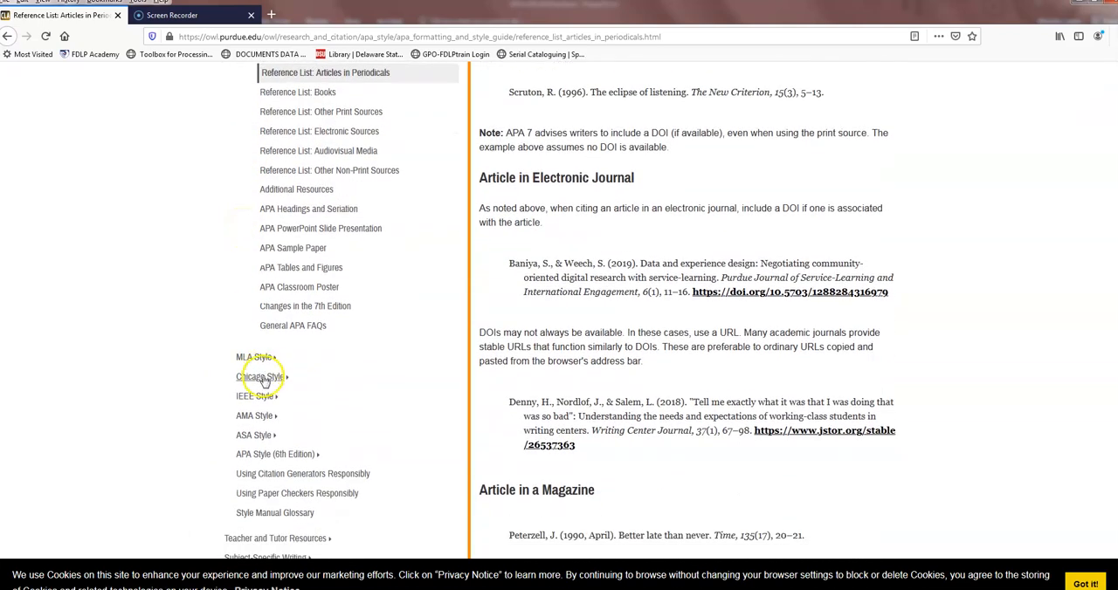
click(253, 356)
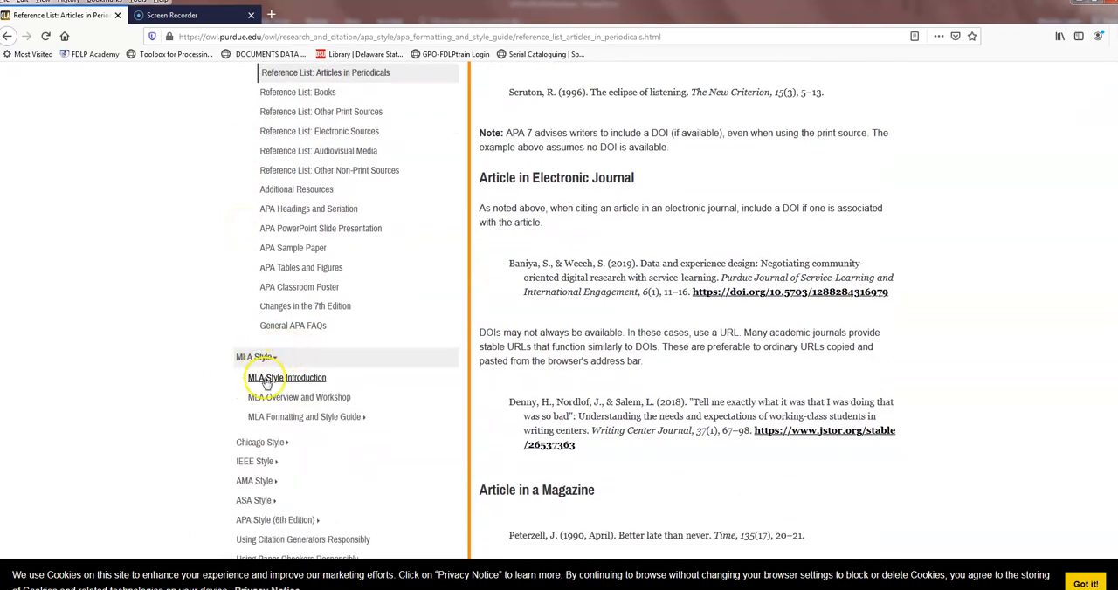
- Open MLA In-Text Citations: The Basics, review author-page style, then go to Works Cited: Books
click(300, 416)
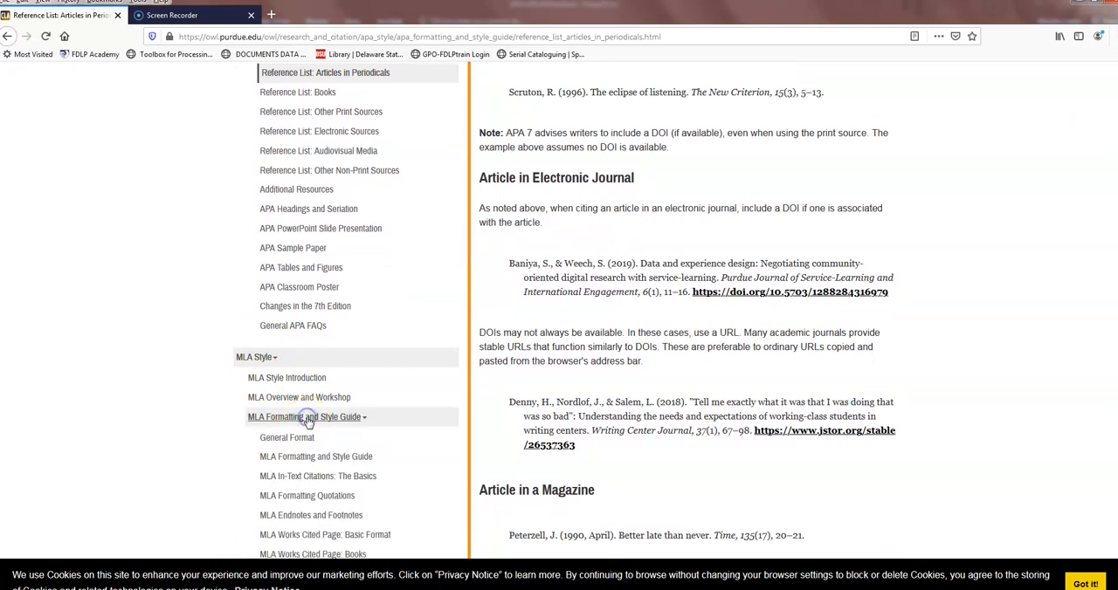
scroll(down, 3)
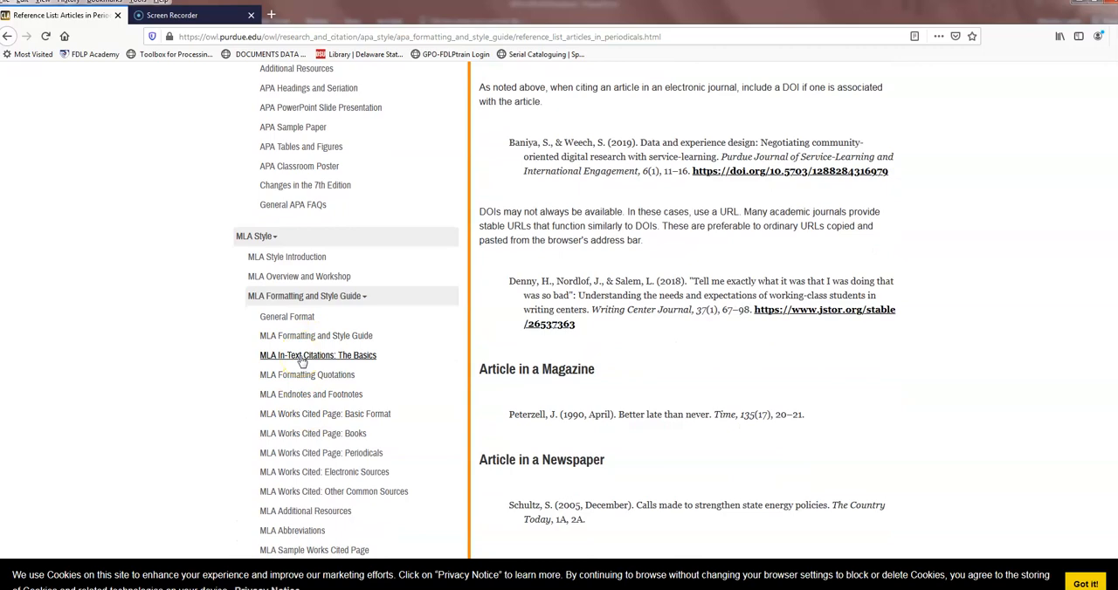
click(318, 354)
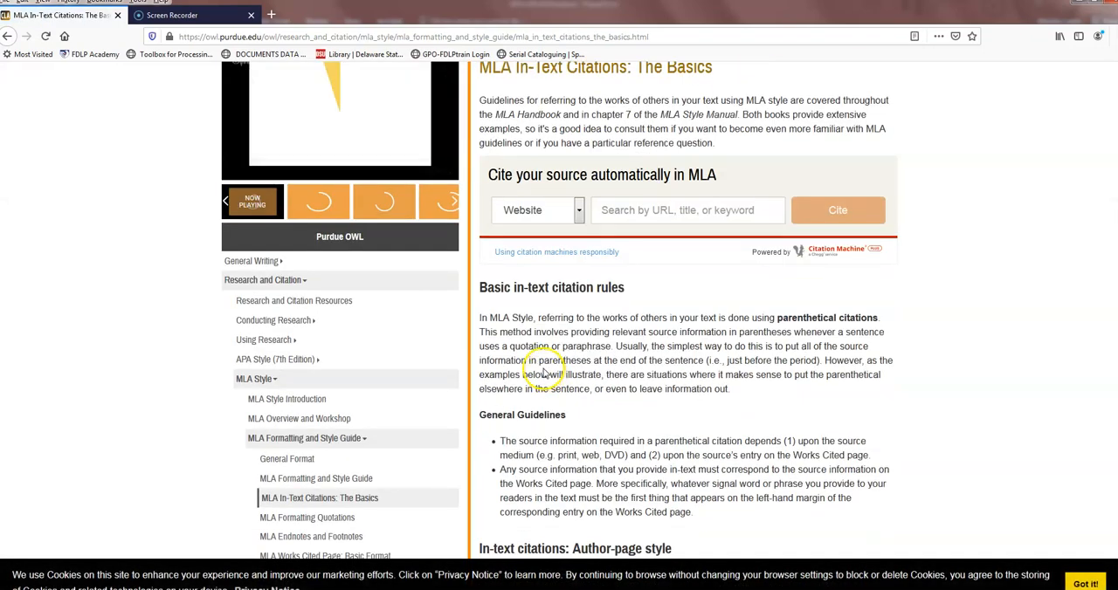
scroll(down, 3)
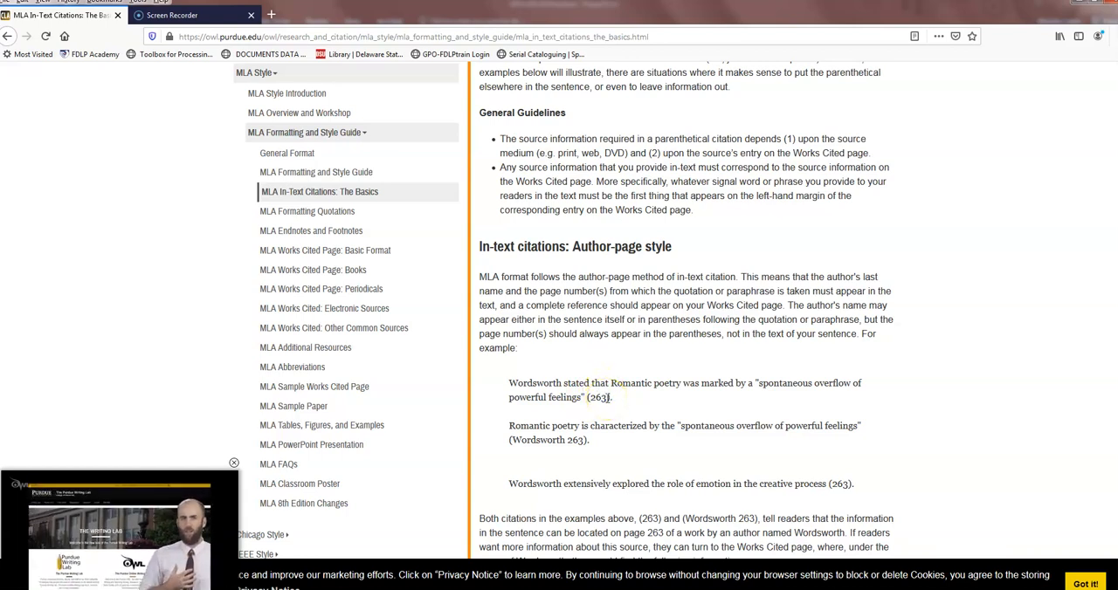
scroll(down, 3)
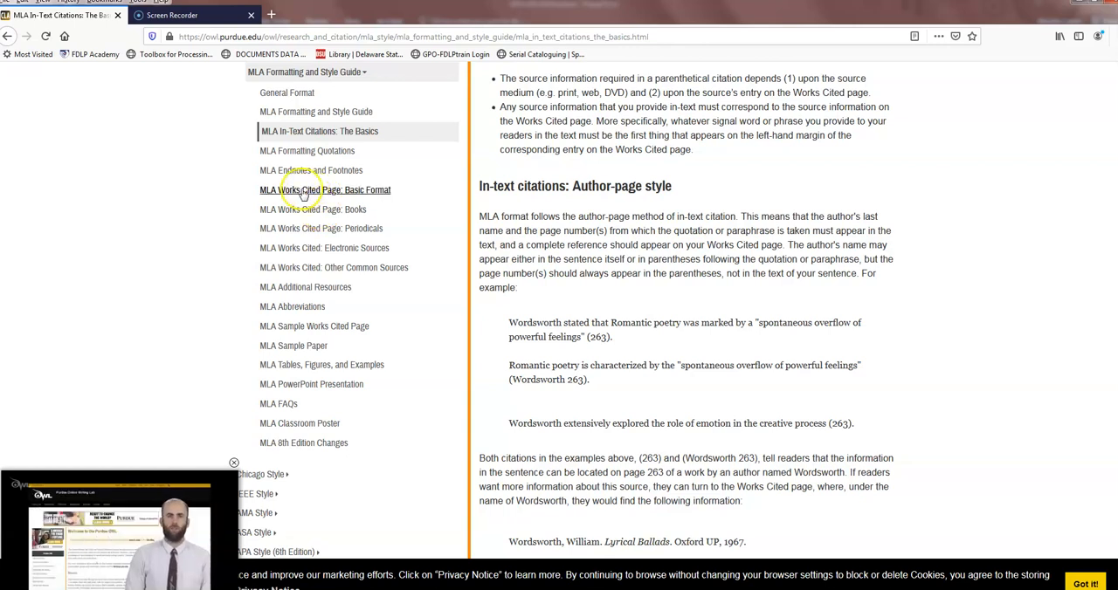
click(312, 207)
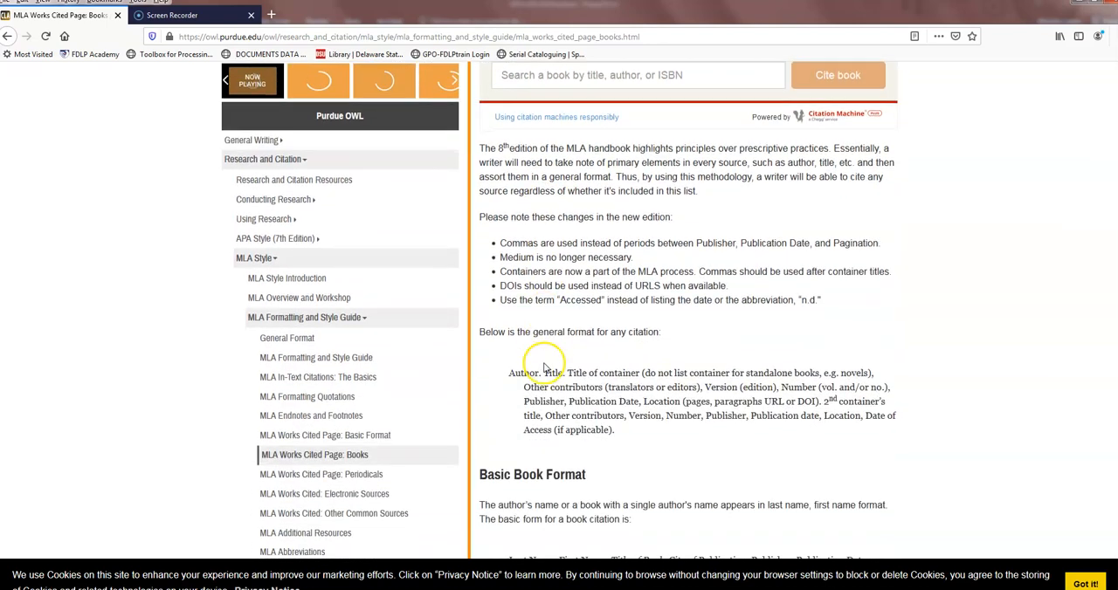
- Scroll to the Basic Book Format template and Book with One Author section
scroll(down, 3)
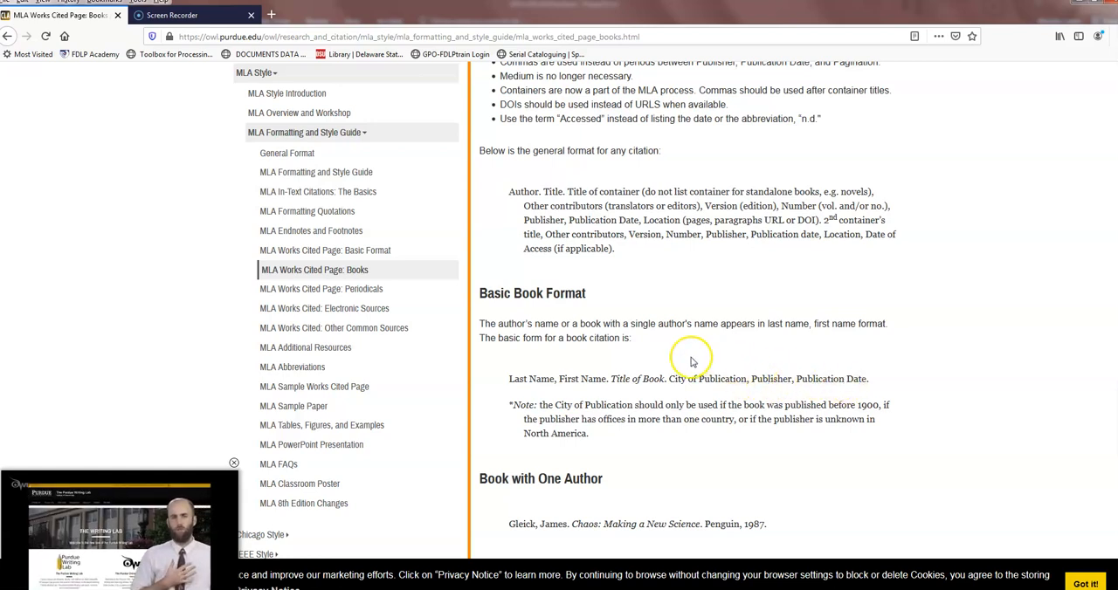
scroll(down, 3)
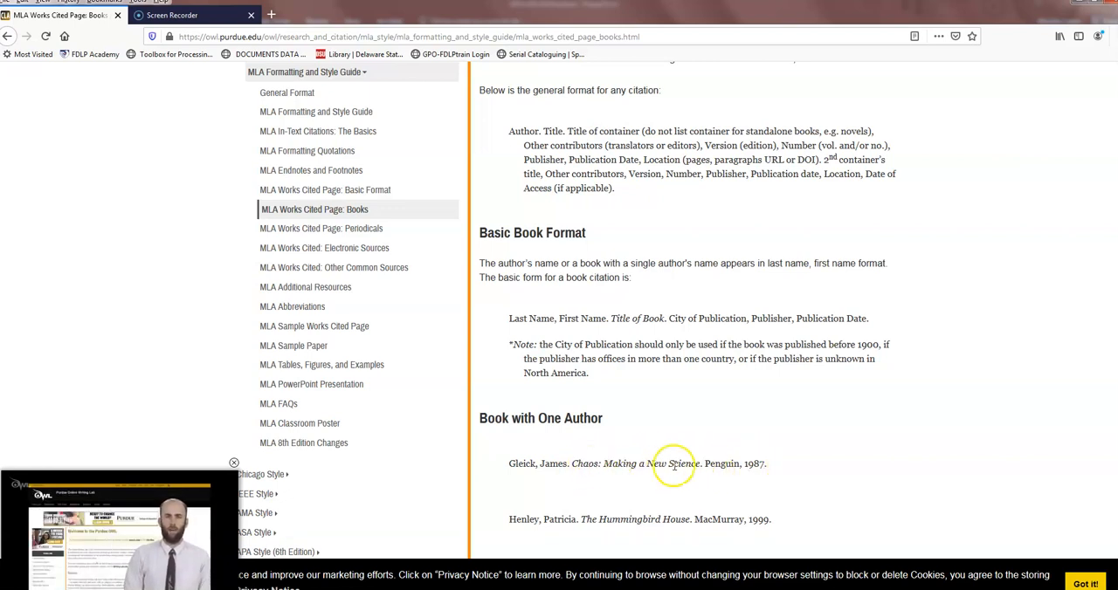
mouse_move(315, 325)
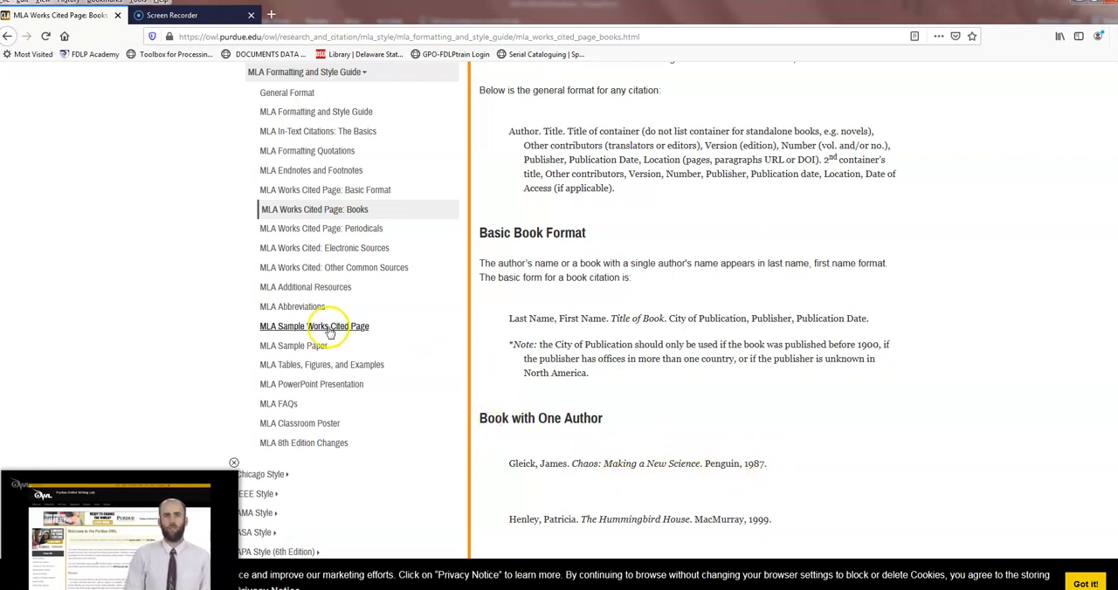
scroll(down, 3)
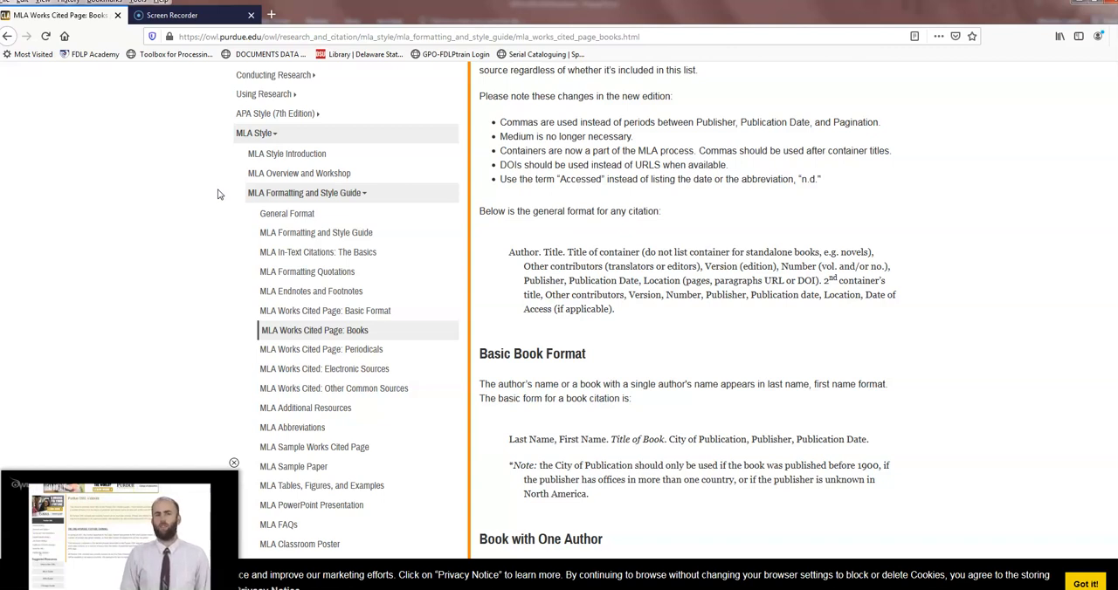
- Show the DSU Library homepage's Ask Us library chat box beside the search panel
click(332, 54)
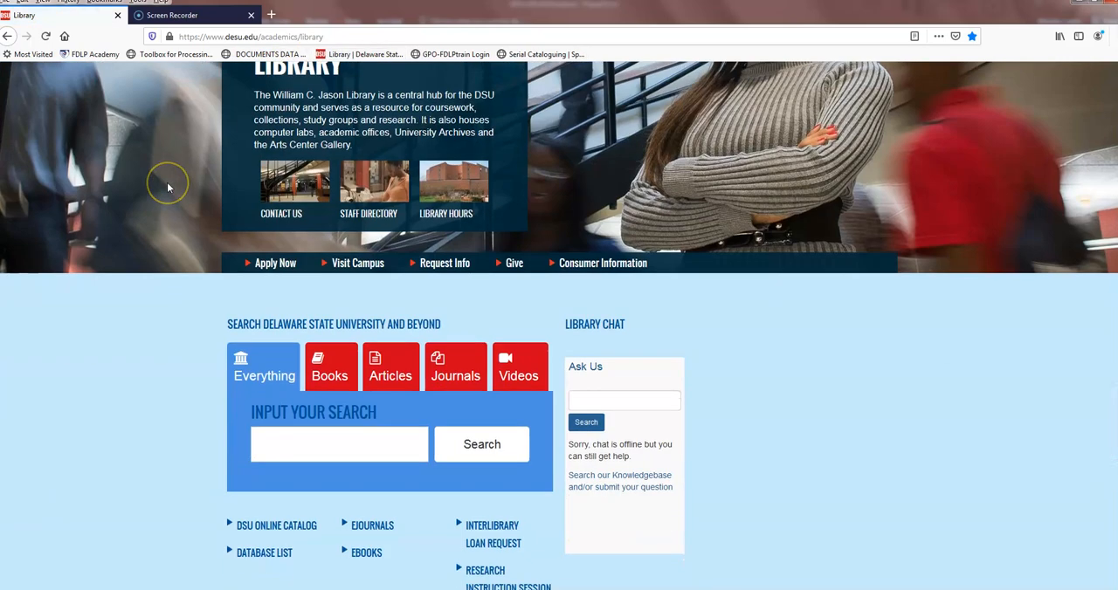
scroll(down, 3)
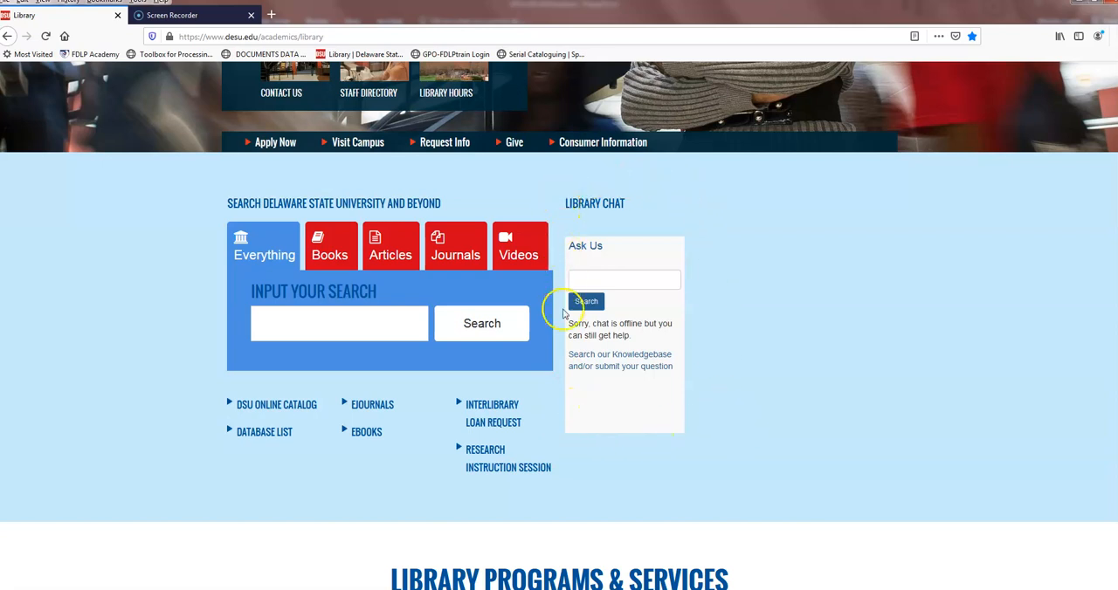
mouse_move(561, 194)
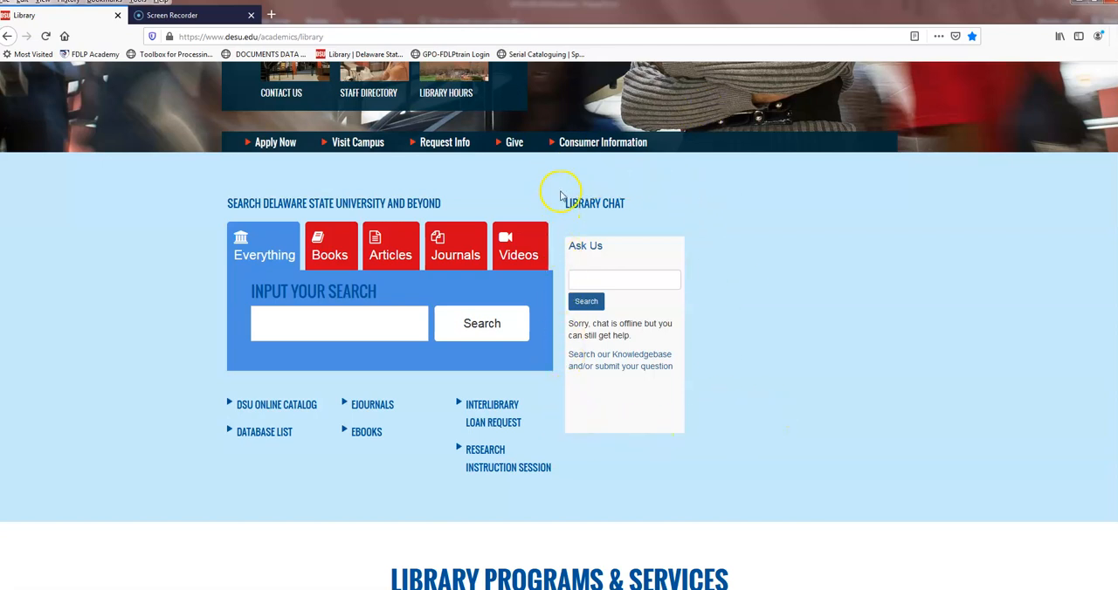
mouse_move(560, 196)
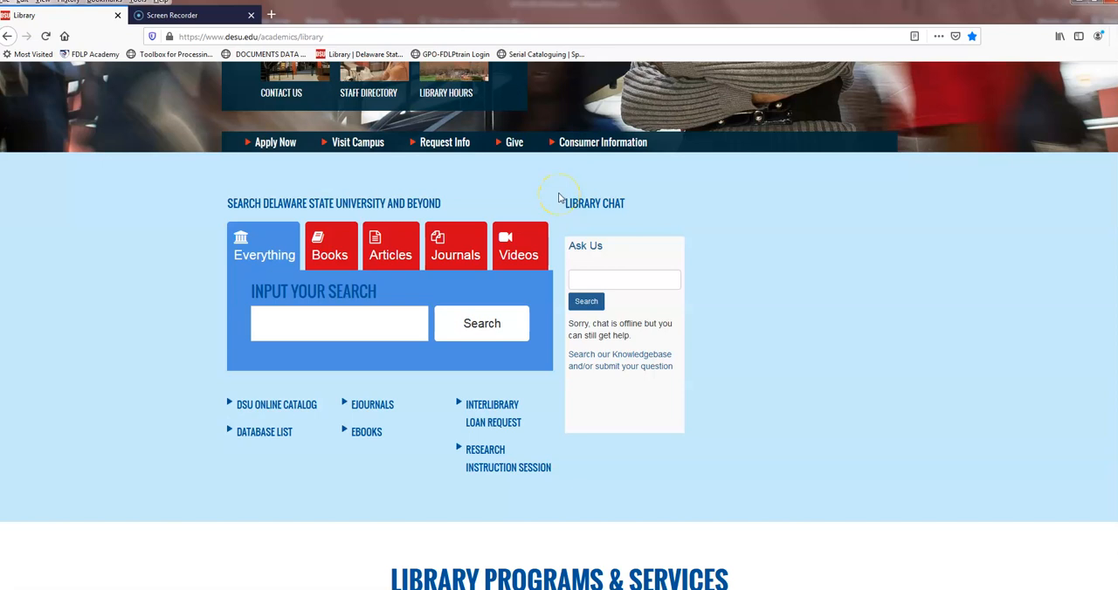
mouse_move(559, 198)
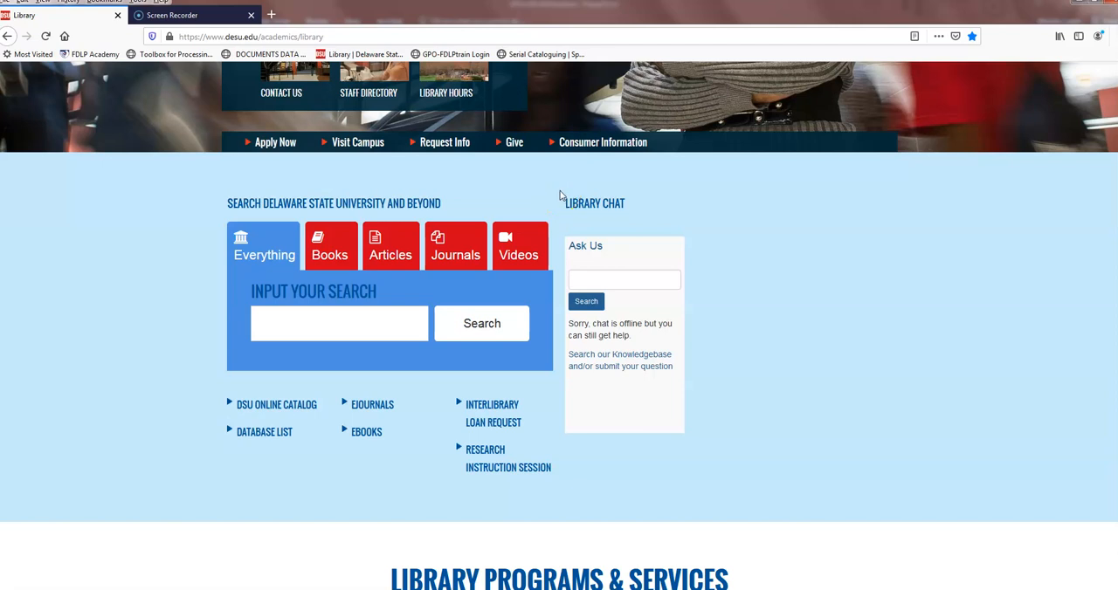
mouse_move(559, 196)
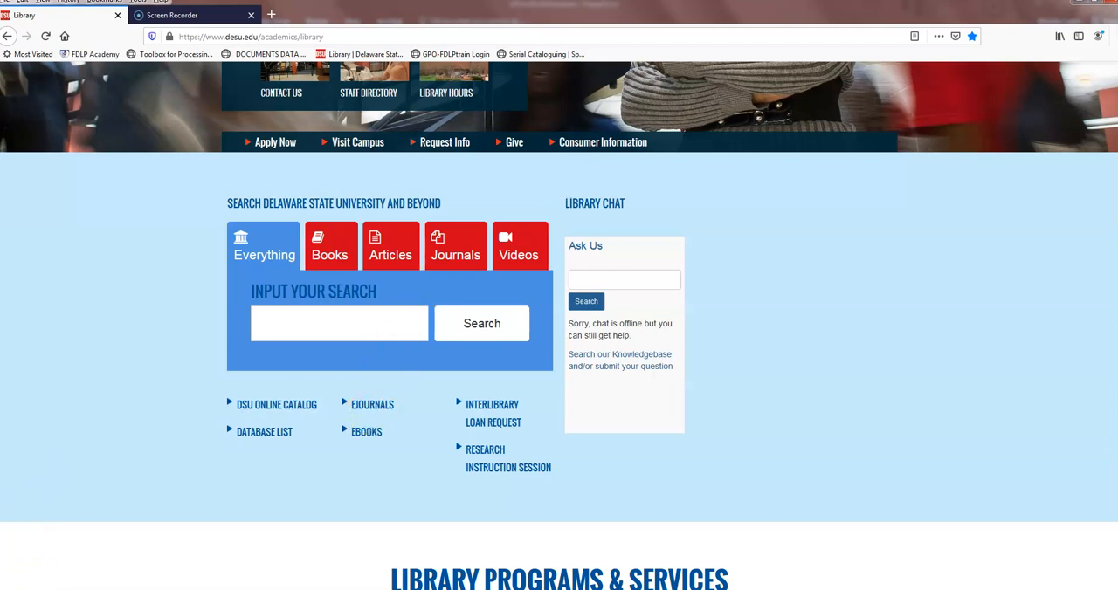